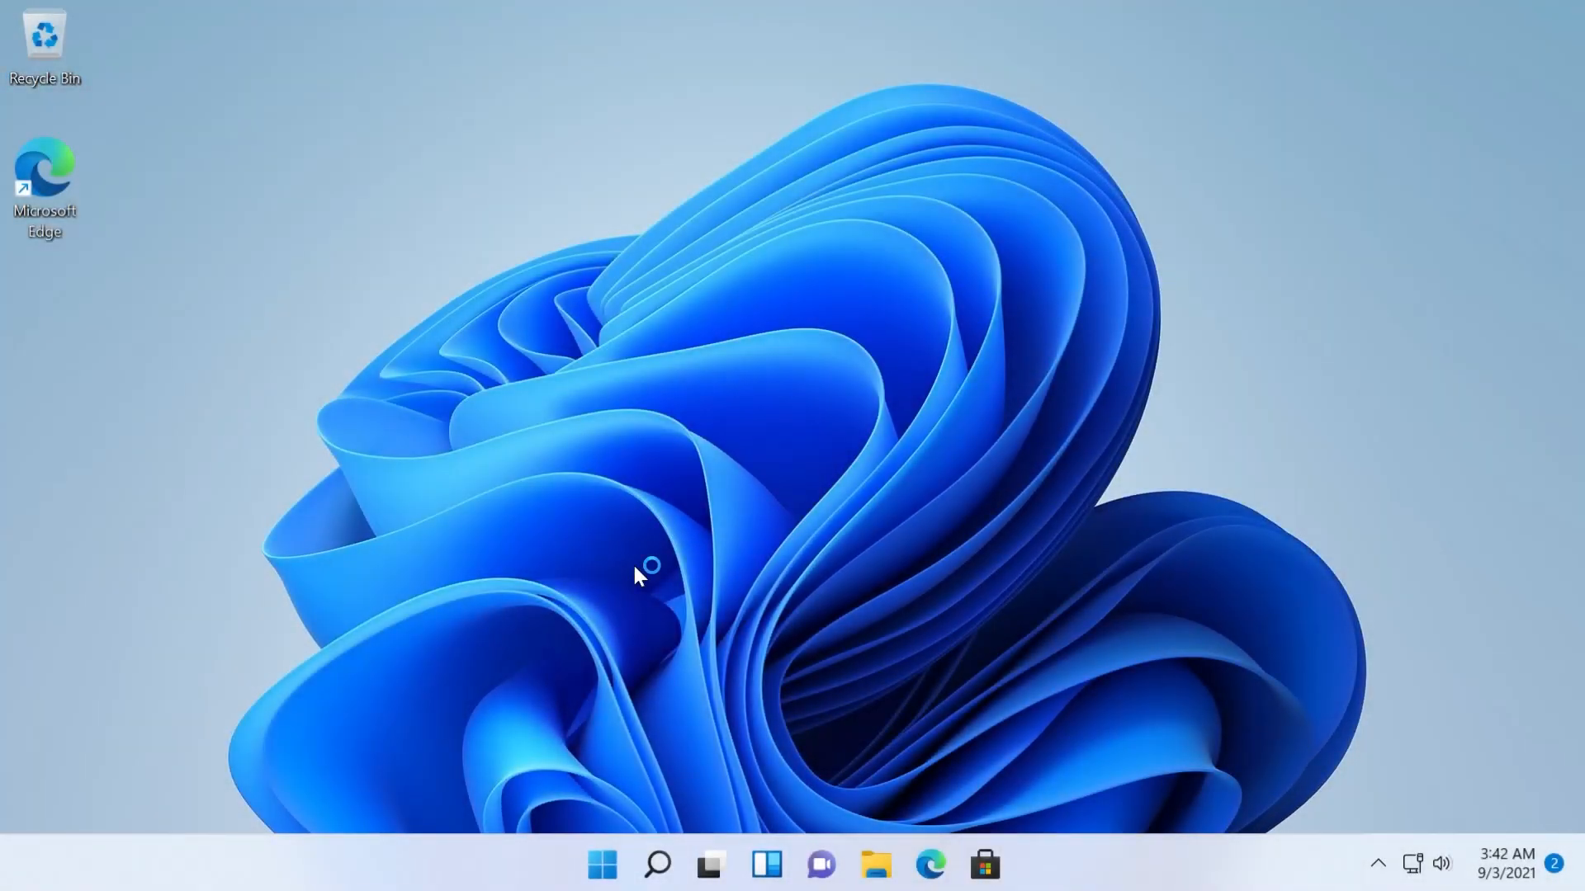
{"action": "mouse_move", "coordinate": [639, 577]}
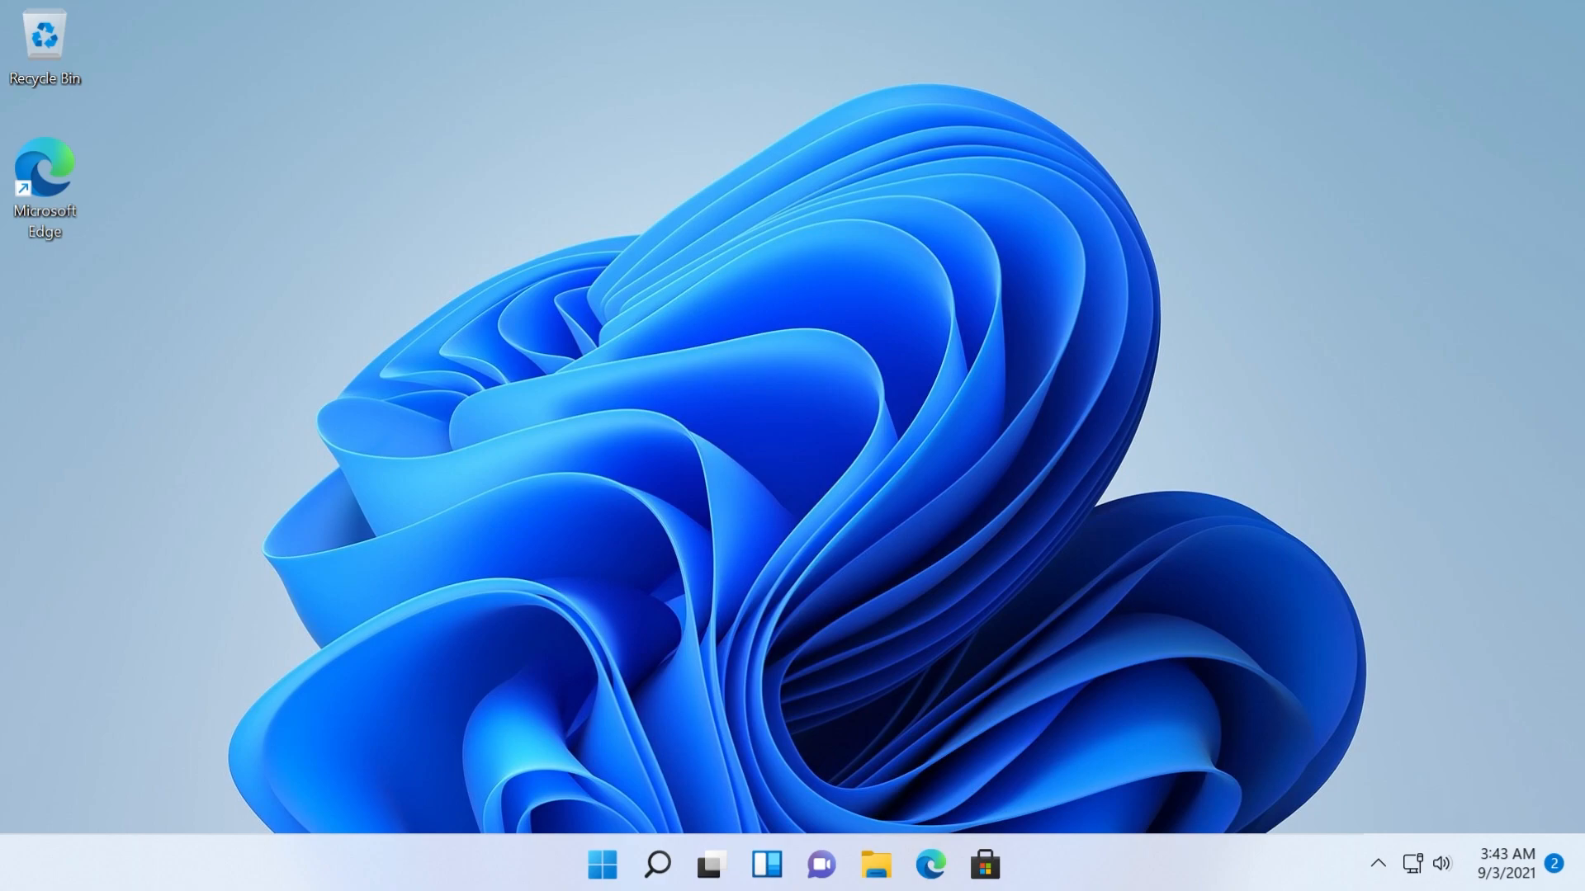
{"action": "mouse_move", "coordinate": [846, 482]}
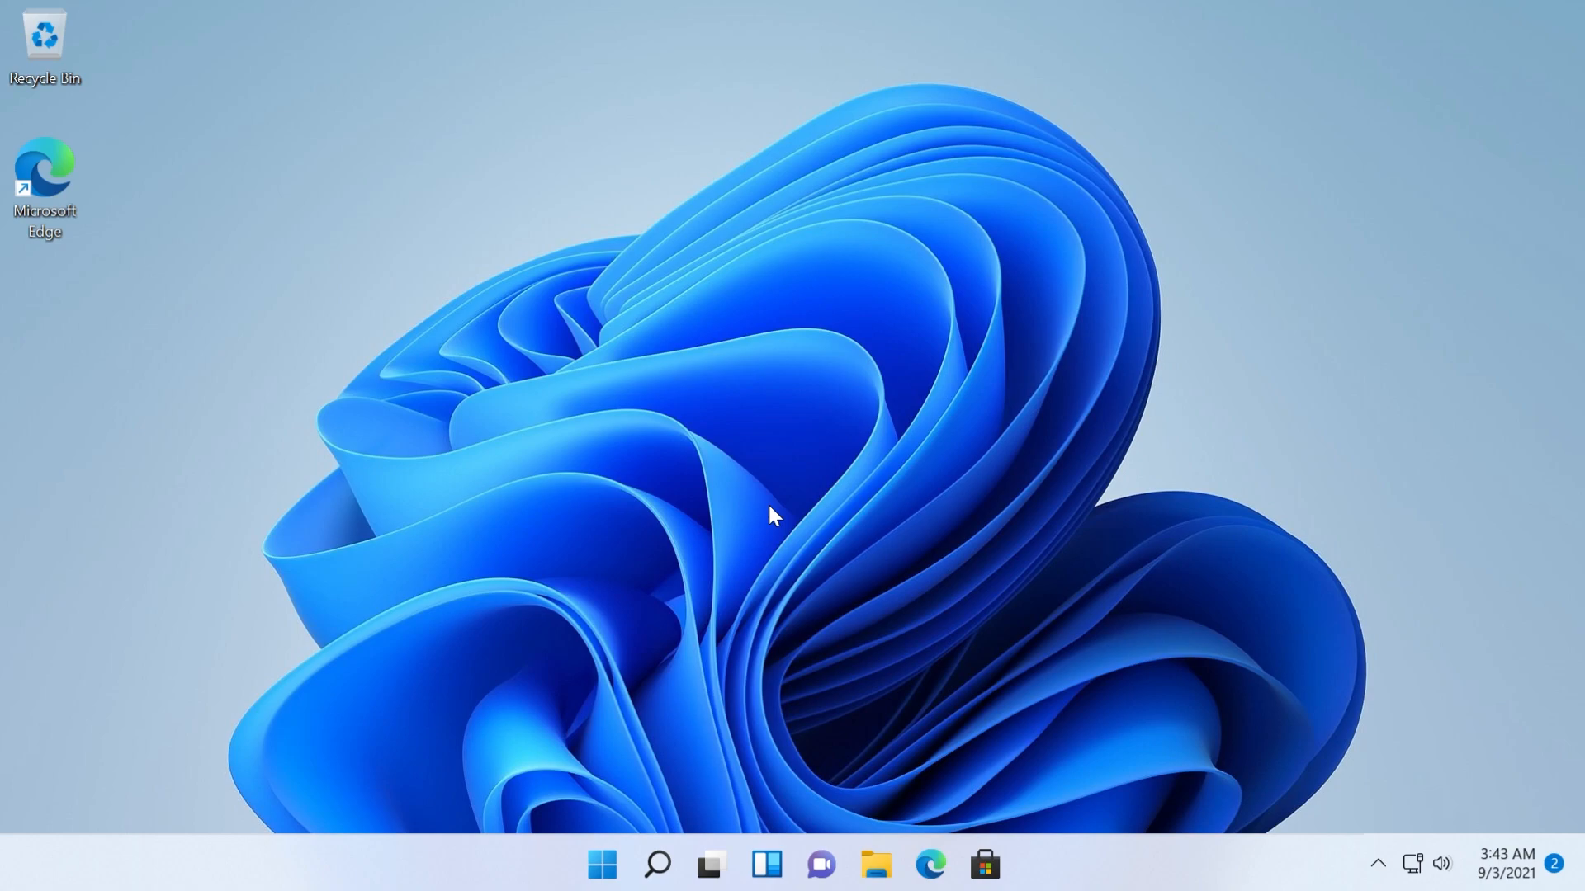
- Launch cmd from Task Manager's Run new task with administrative privileges enabled
{"action": "key", "text": "ctrl+alt+delete"}
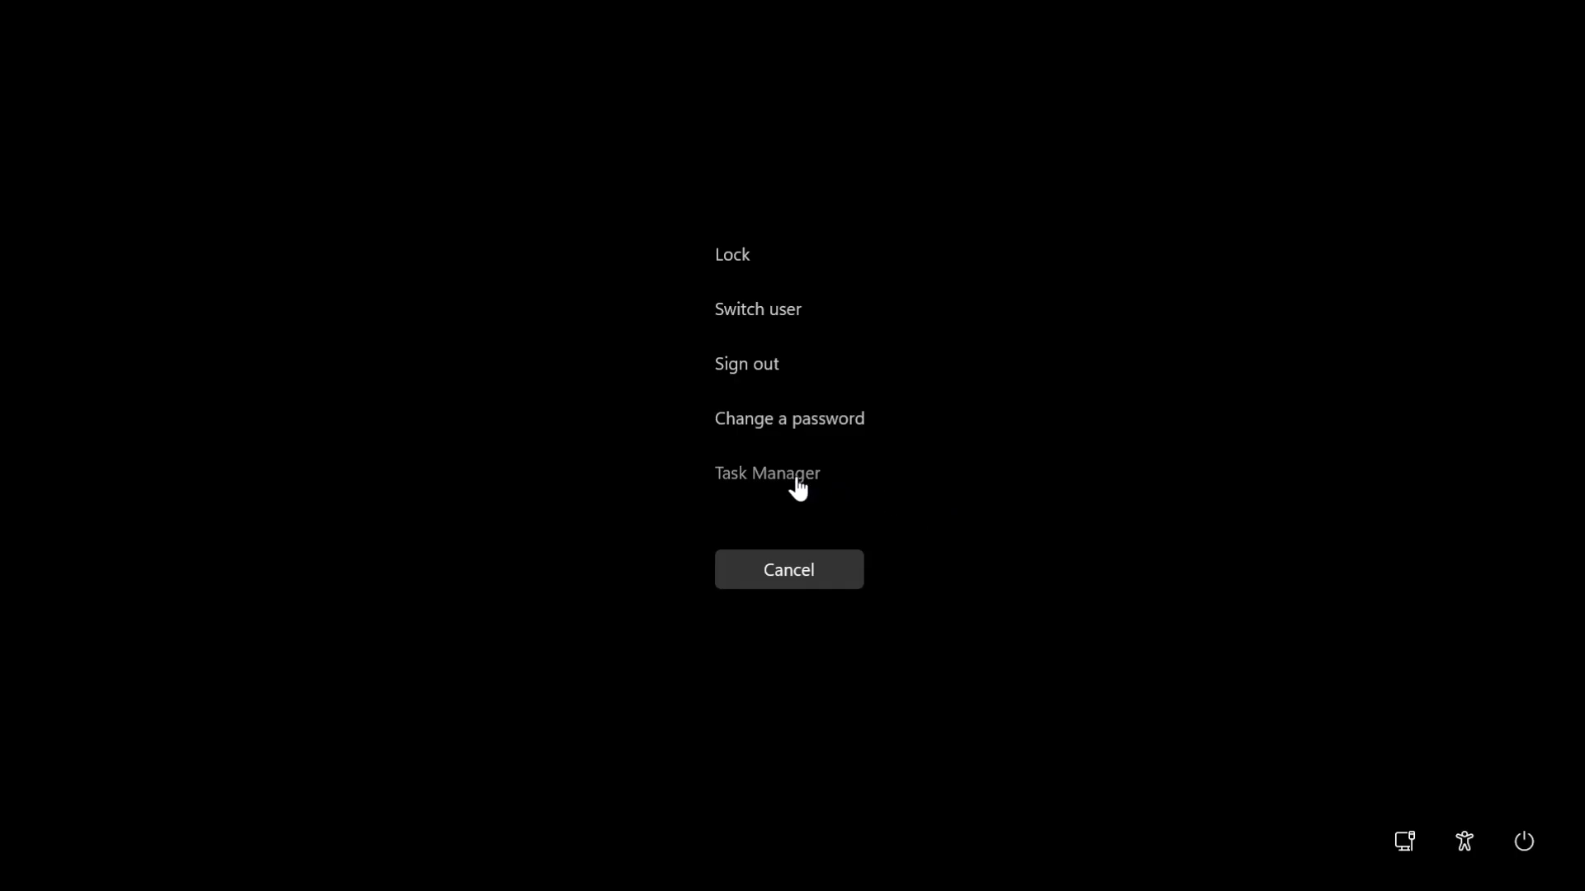
{"action": "left_click", "coordinate": [766, 472]}
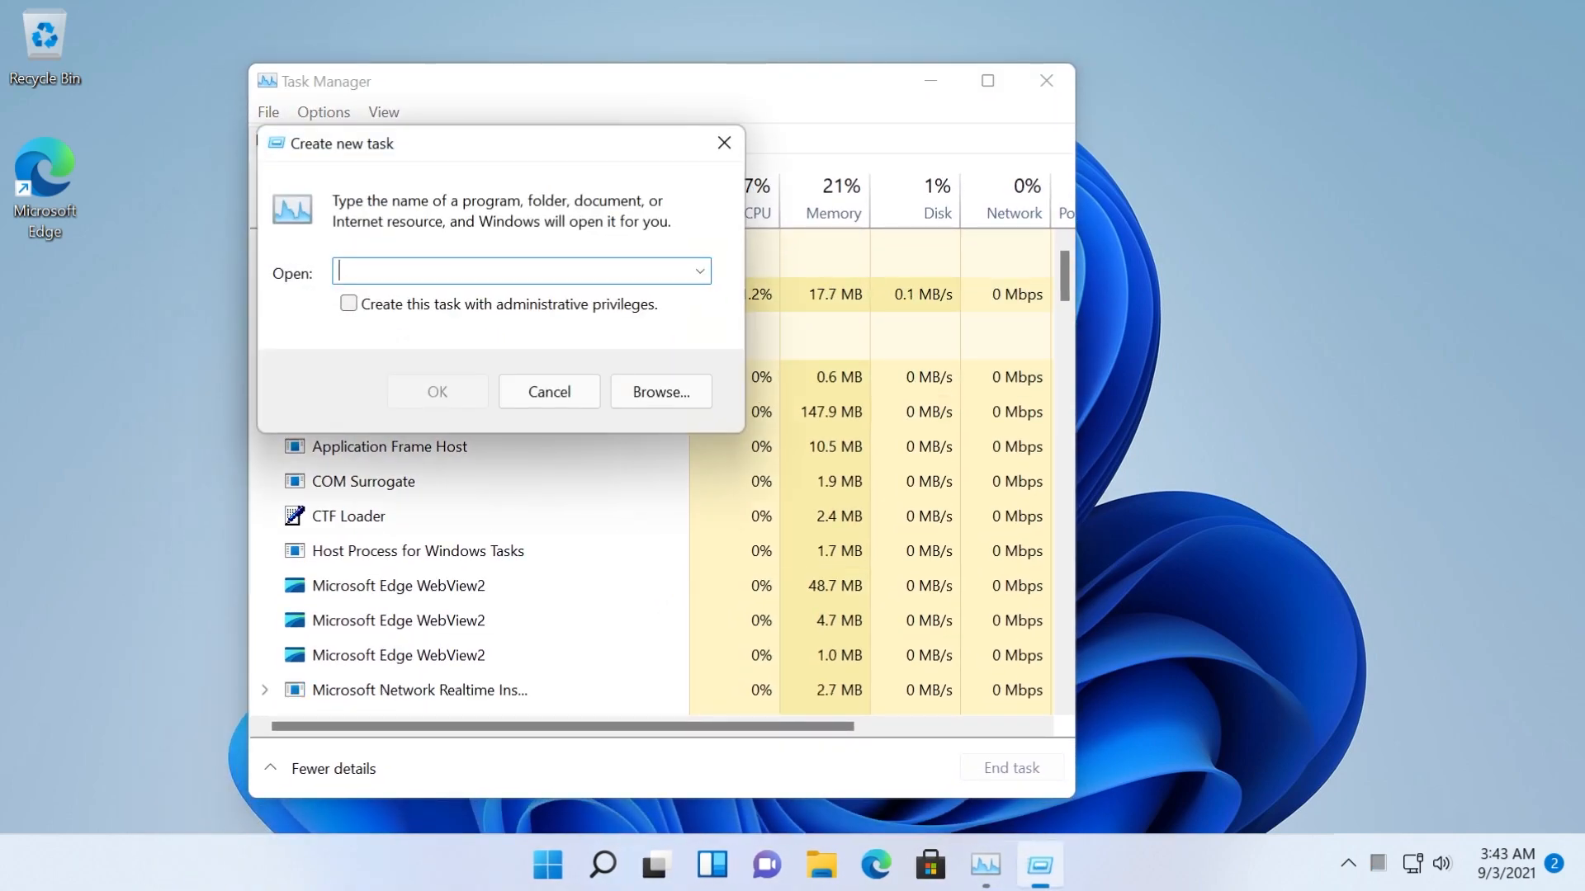
{"action": "type", "text": "cmd"}
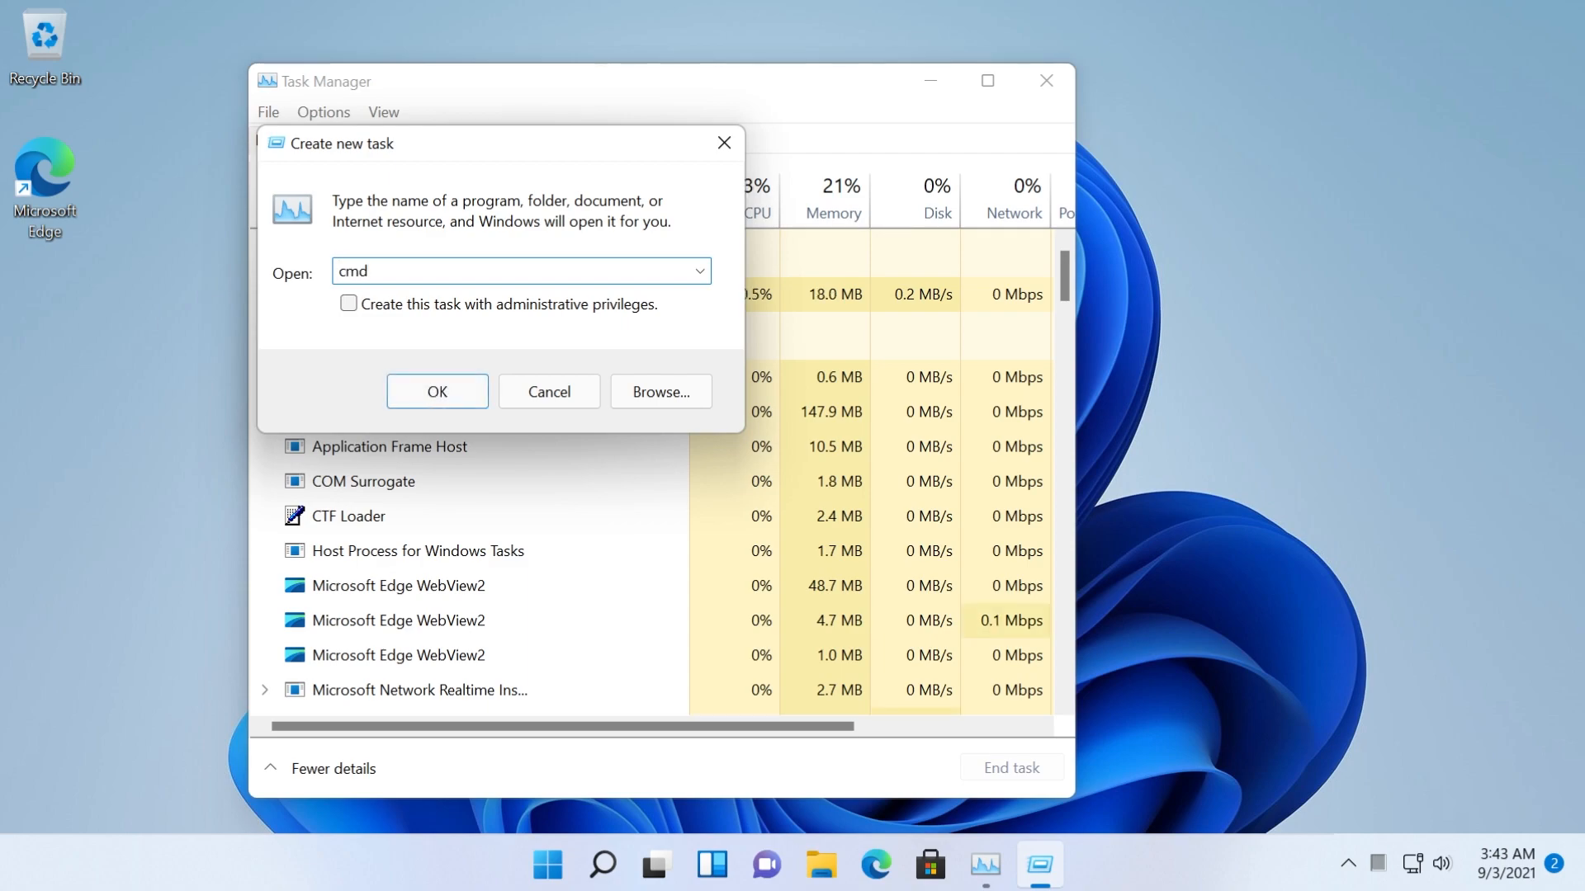
{"action": "left_click", "coordinate": [347, 305]}
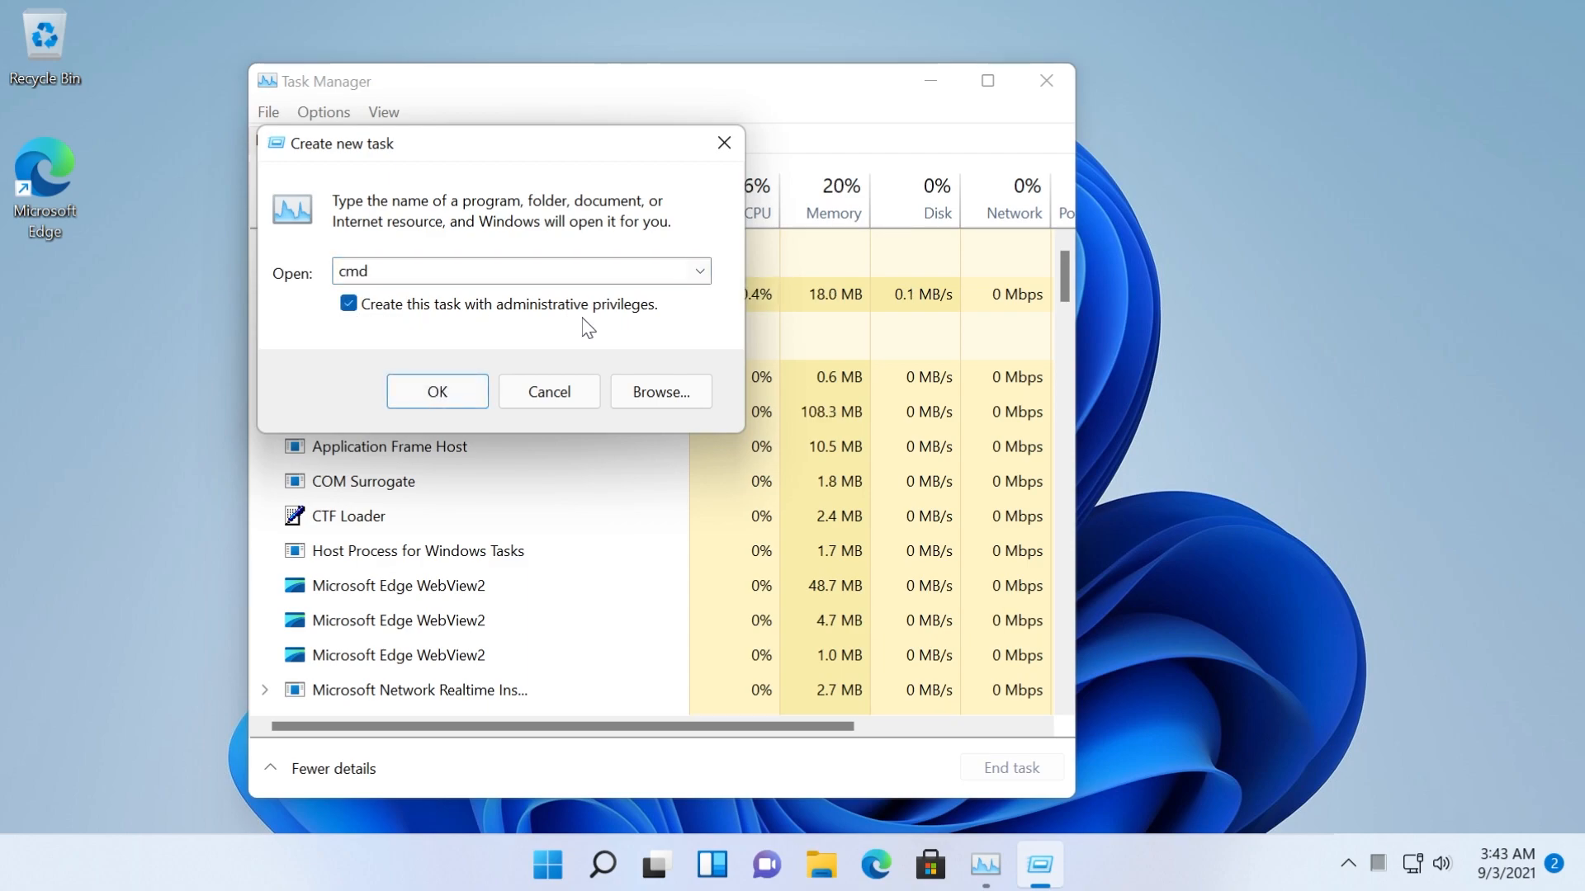
{"action": "left_click", "coordinate": [436, 391]}
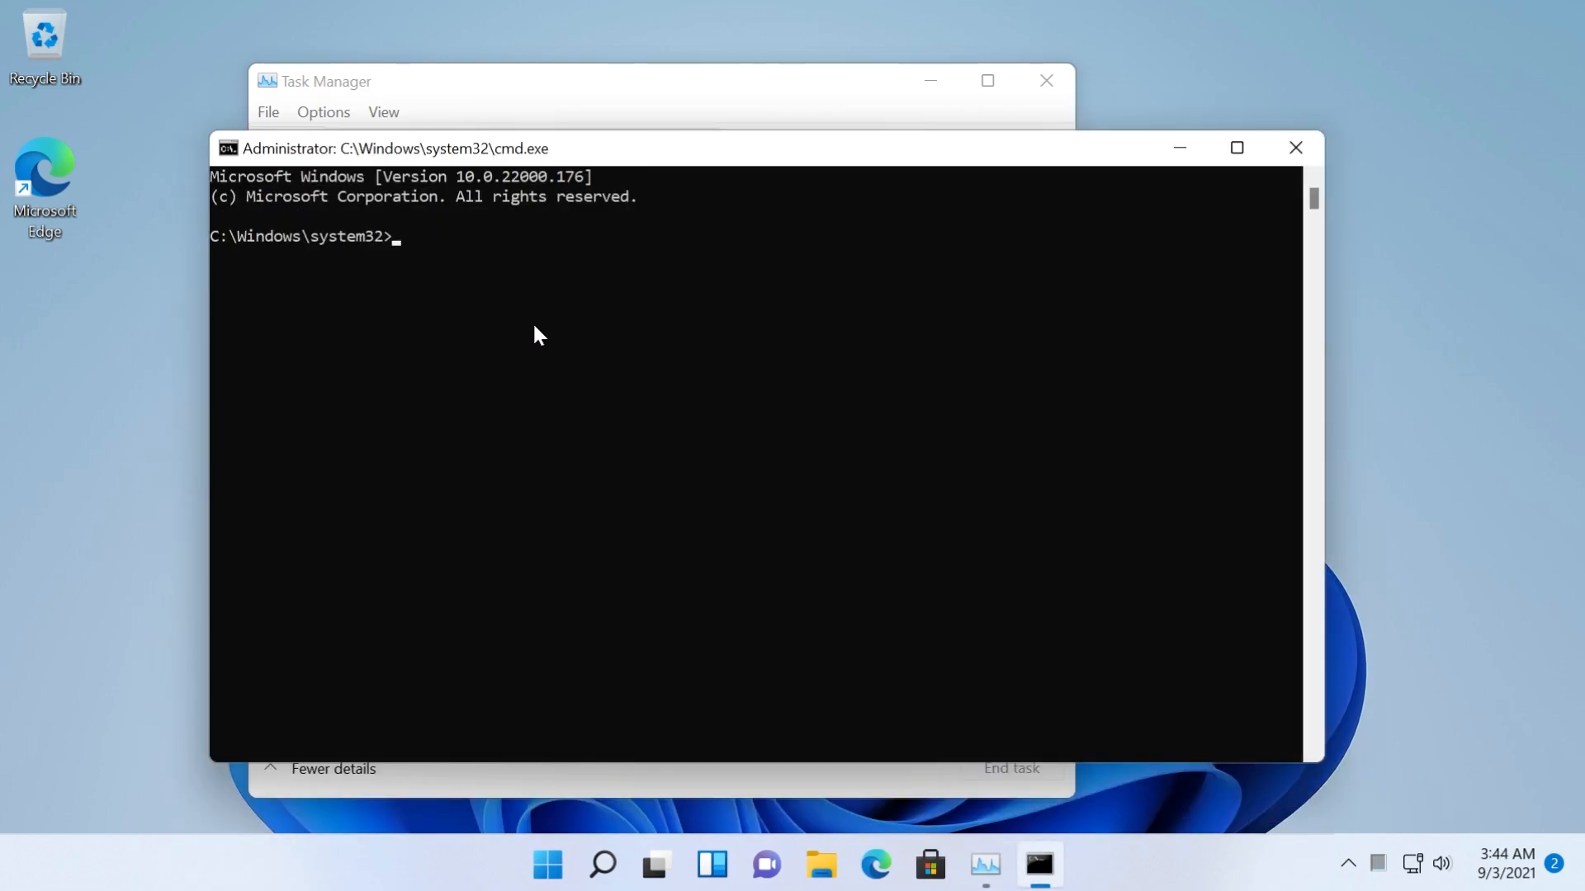
- Run 'reg delete HKCU\...\CurrentVersion\IrisService /f && shutdown -r -t 0' in the prompt
{"action": "type", "text": "reg delete HKCU\\SOFTWARE\\Microsoft\\Windows\\CurrentVersion\\IrisService /f && shutdown -r -t 0"}
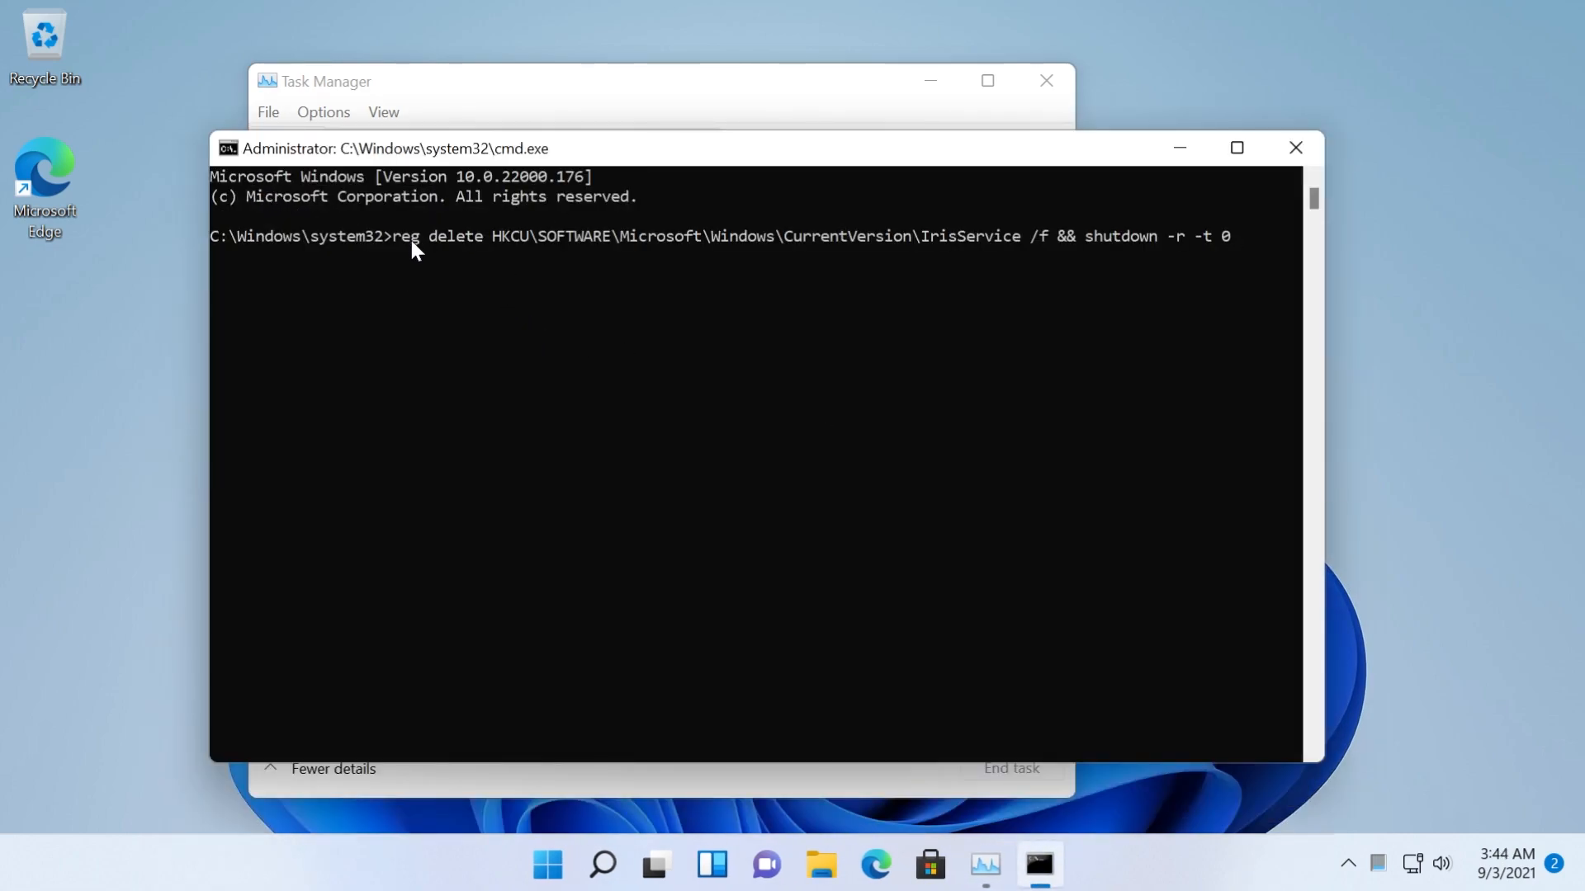
{"action": "mouse_move", "coordinate": [692, 485]}
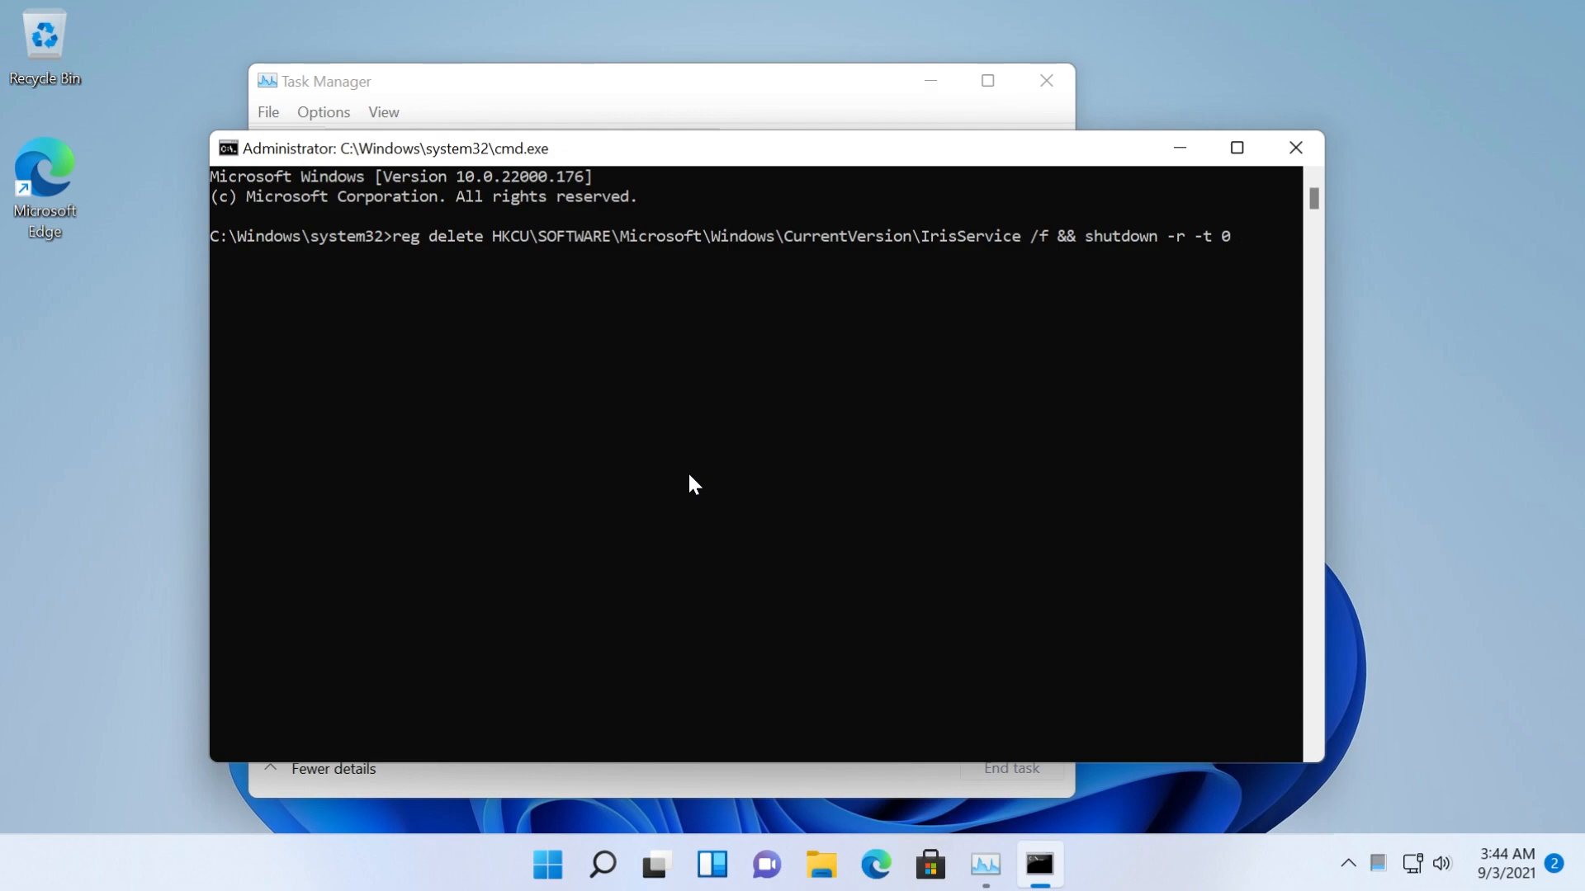
{"action": "mouse_move", "coordinate": [721, 287]}
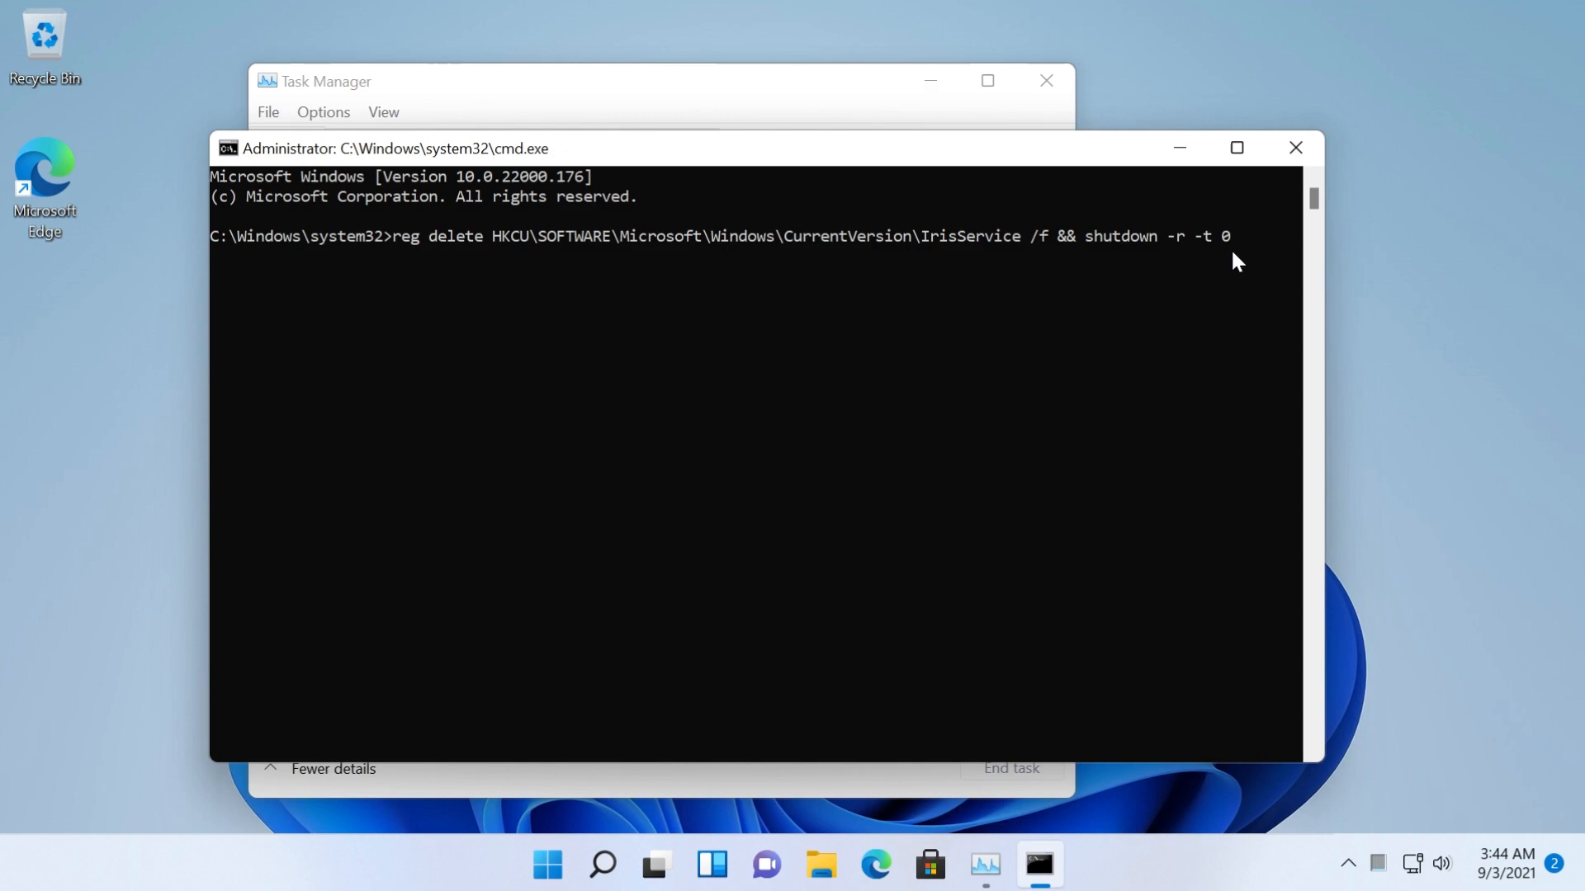
{"action": "mouse_move", "coordinate": [596, 394]}
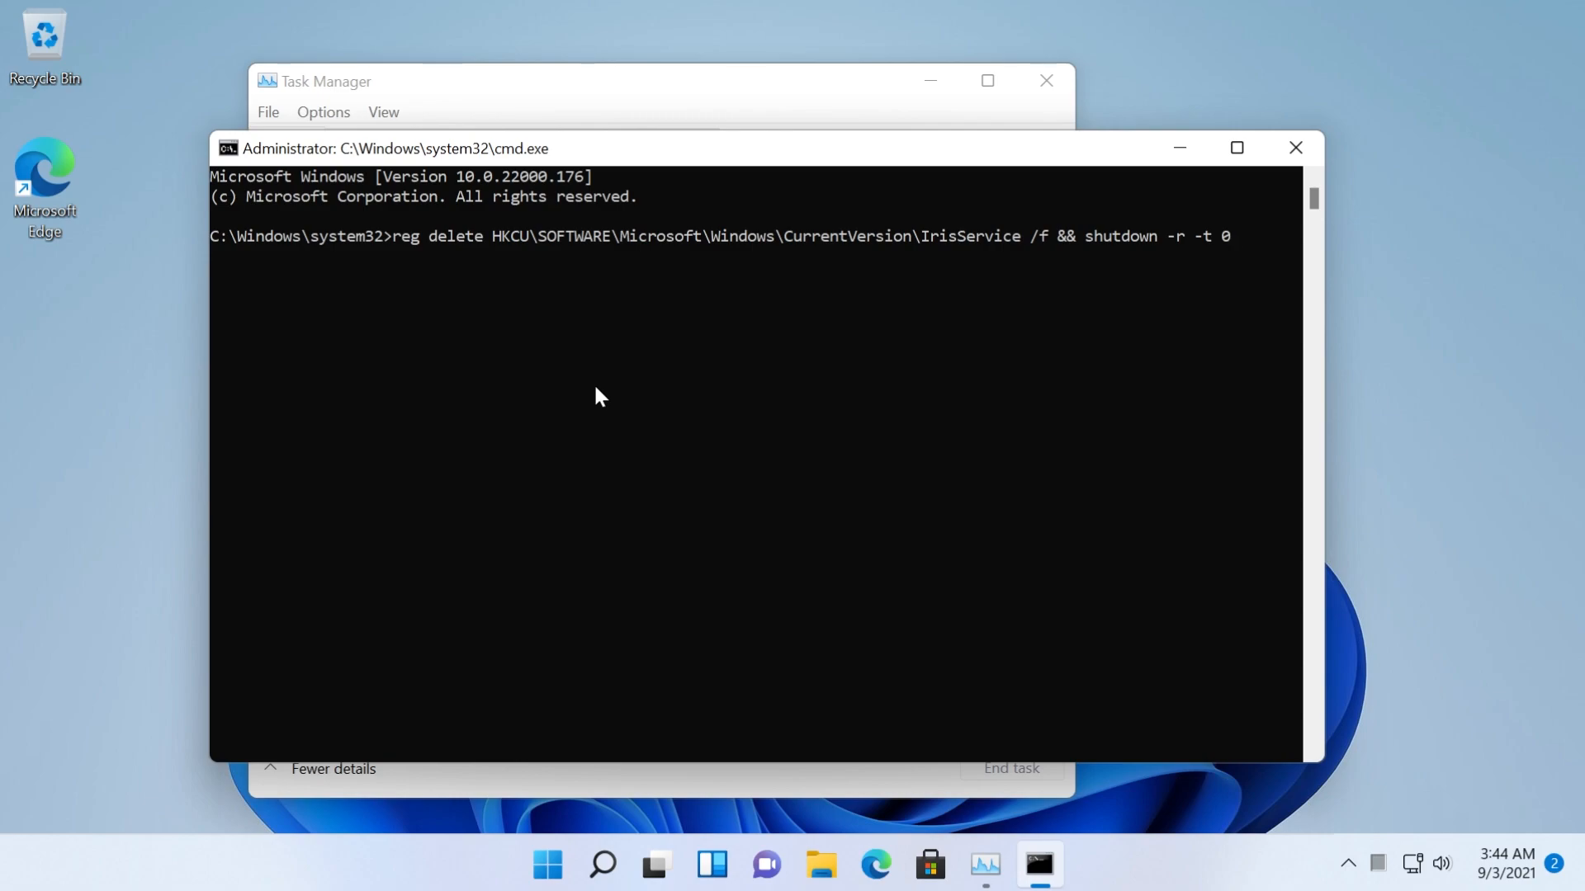
{"action": "key", "text": "Return"}
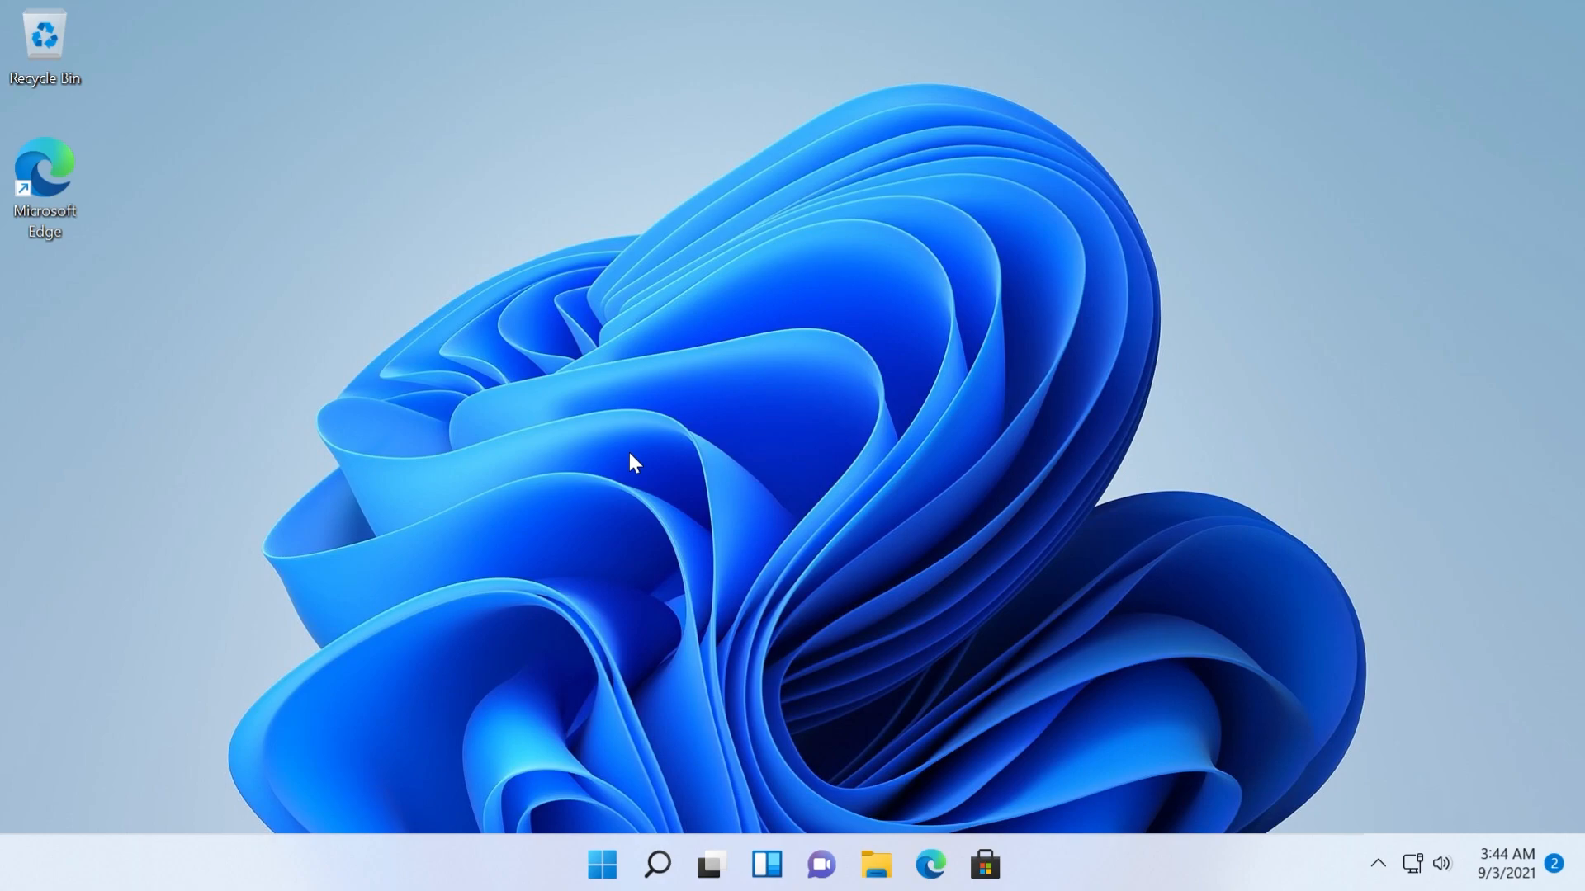
- Search Control Panel for installed updates and open the View installed updates list
{"action": "left_click", "coordinate": [268, 112]}
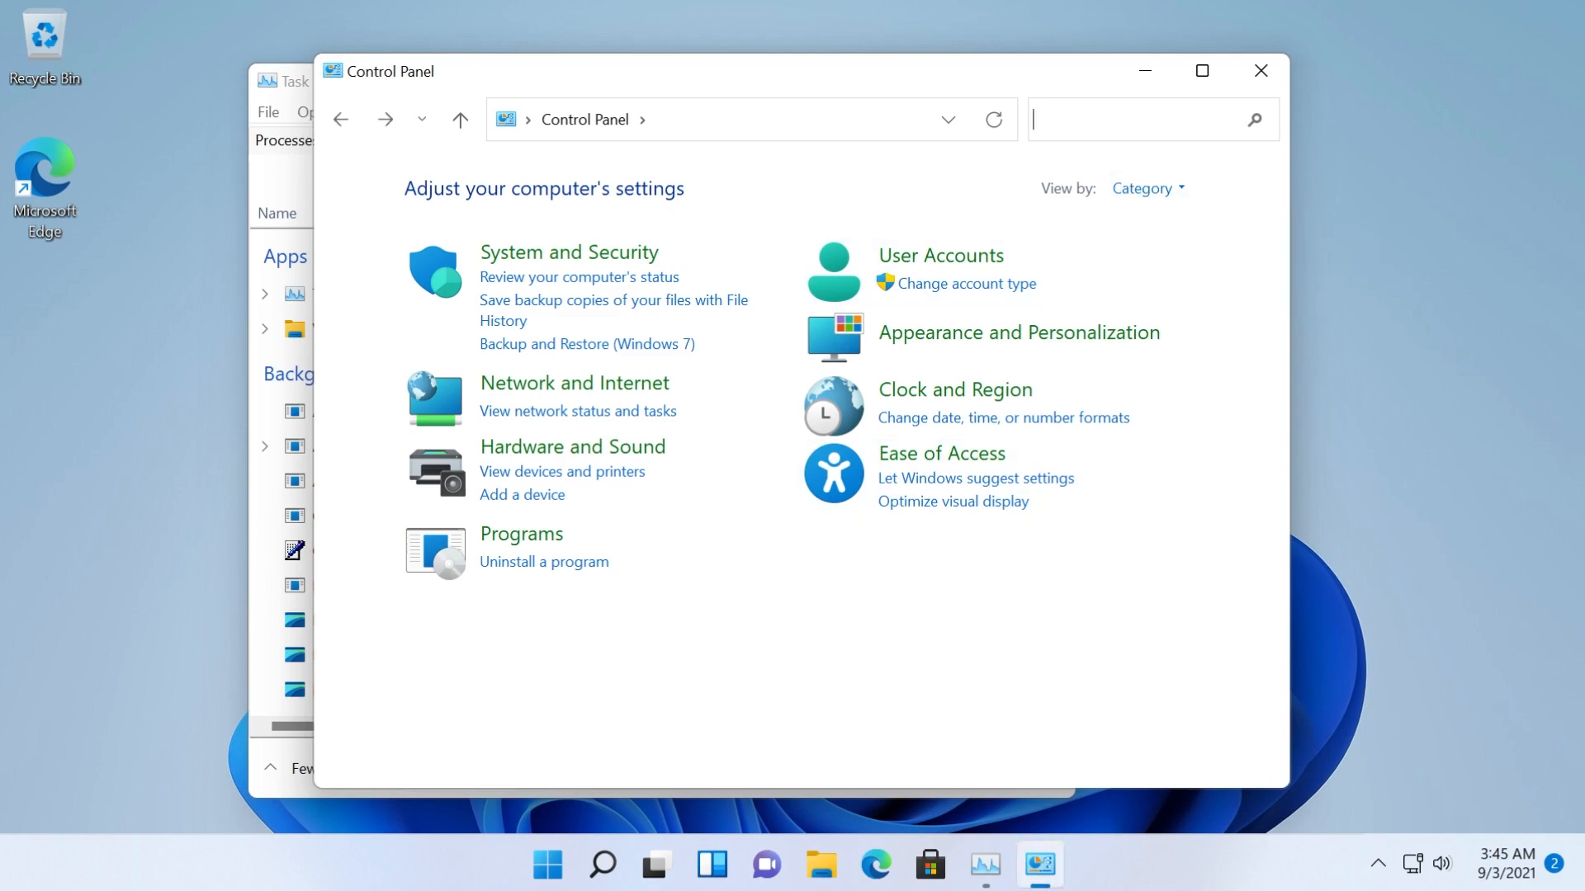
{"action": "type", "text": "view ionstalled"}
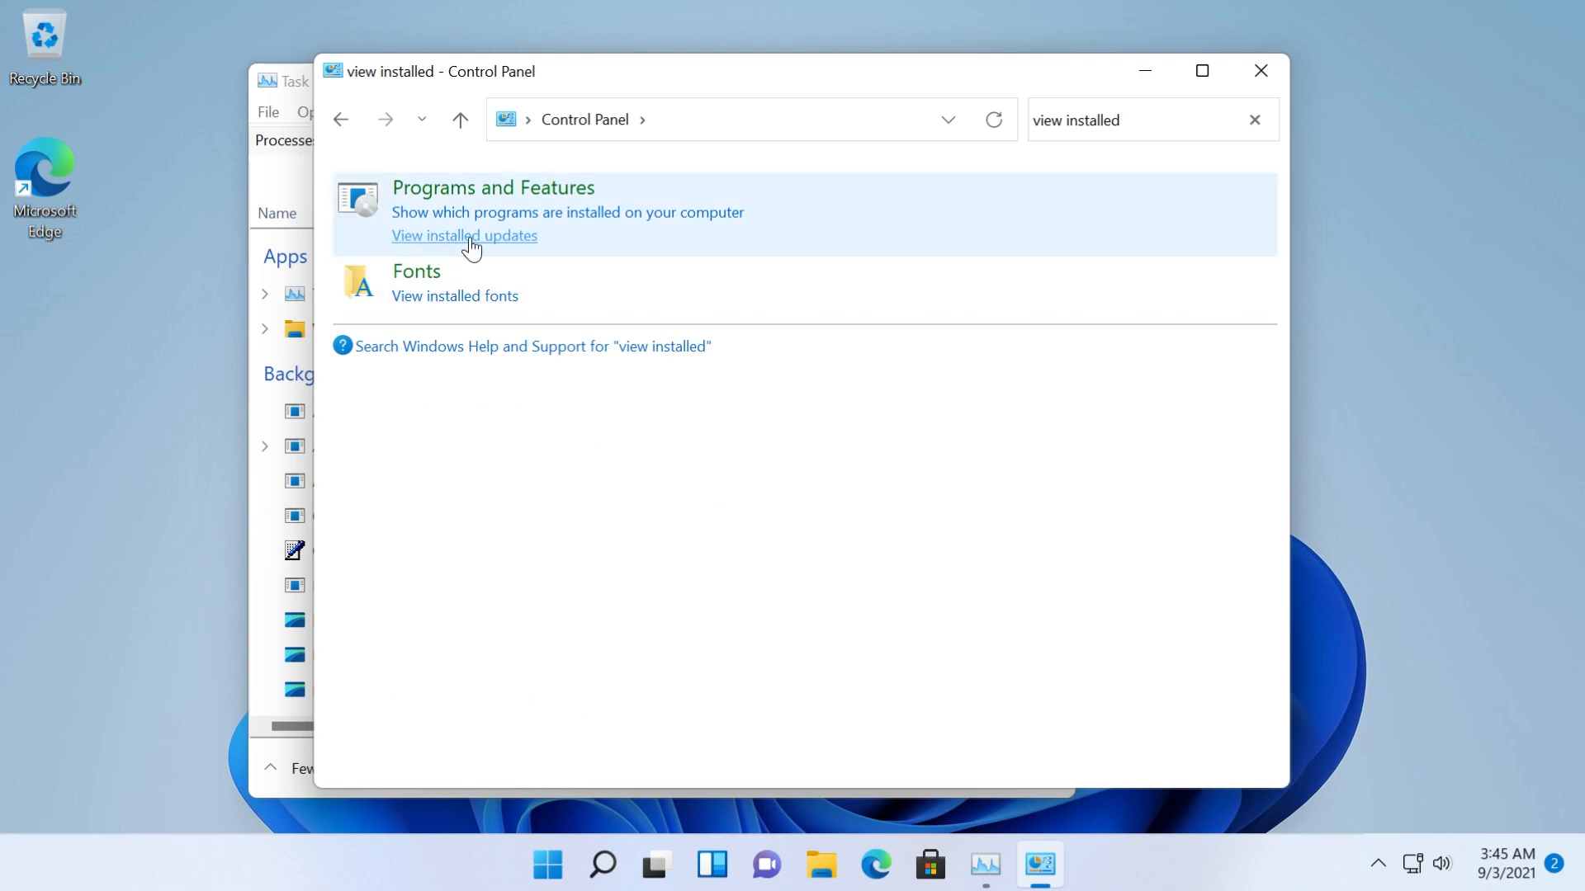
{"action": "left_click", "coordinate": [464, 235]}
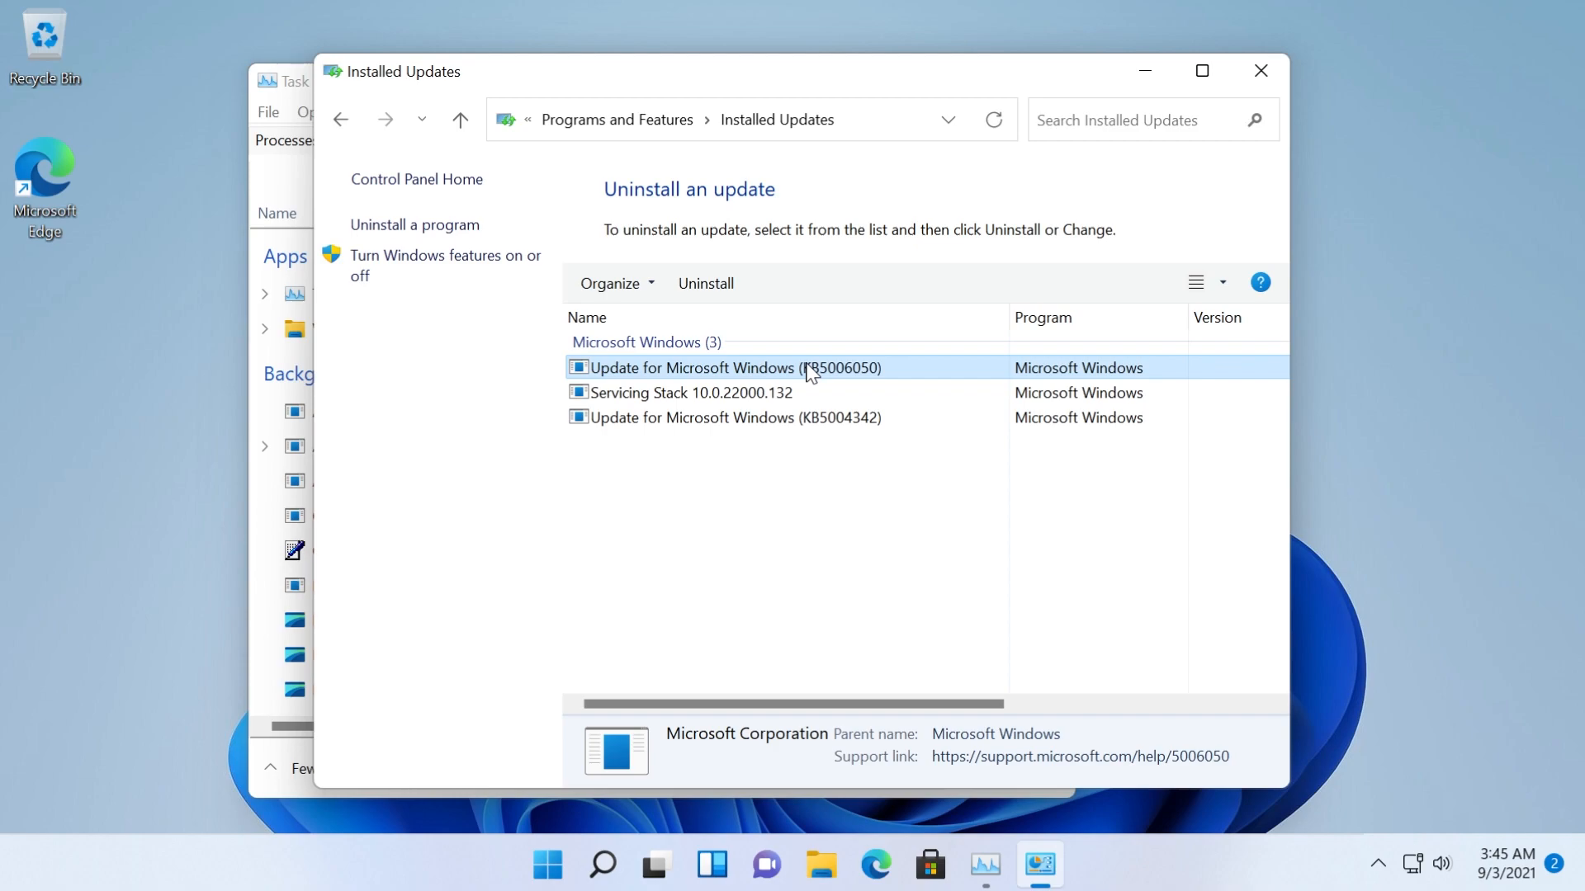
{"action": "mouse_move", "coordinate": [809, 334]}
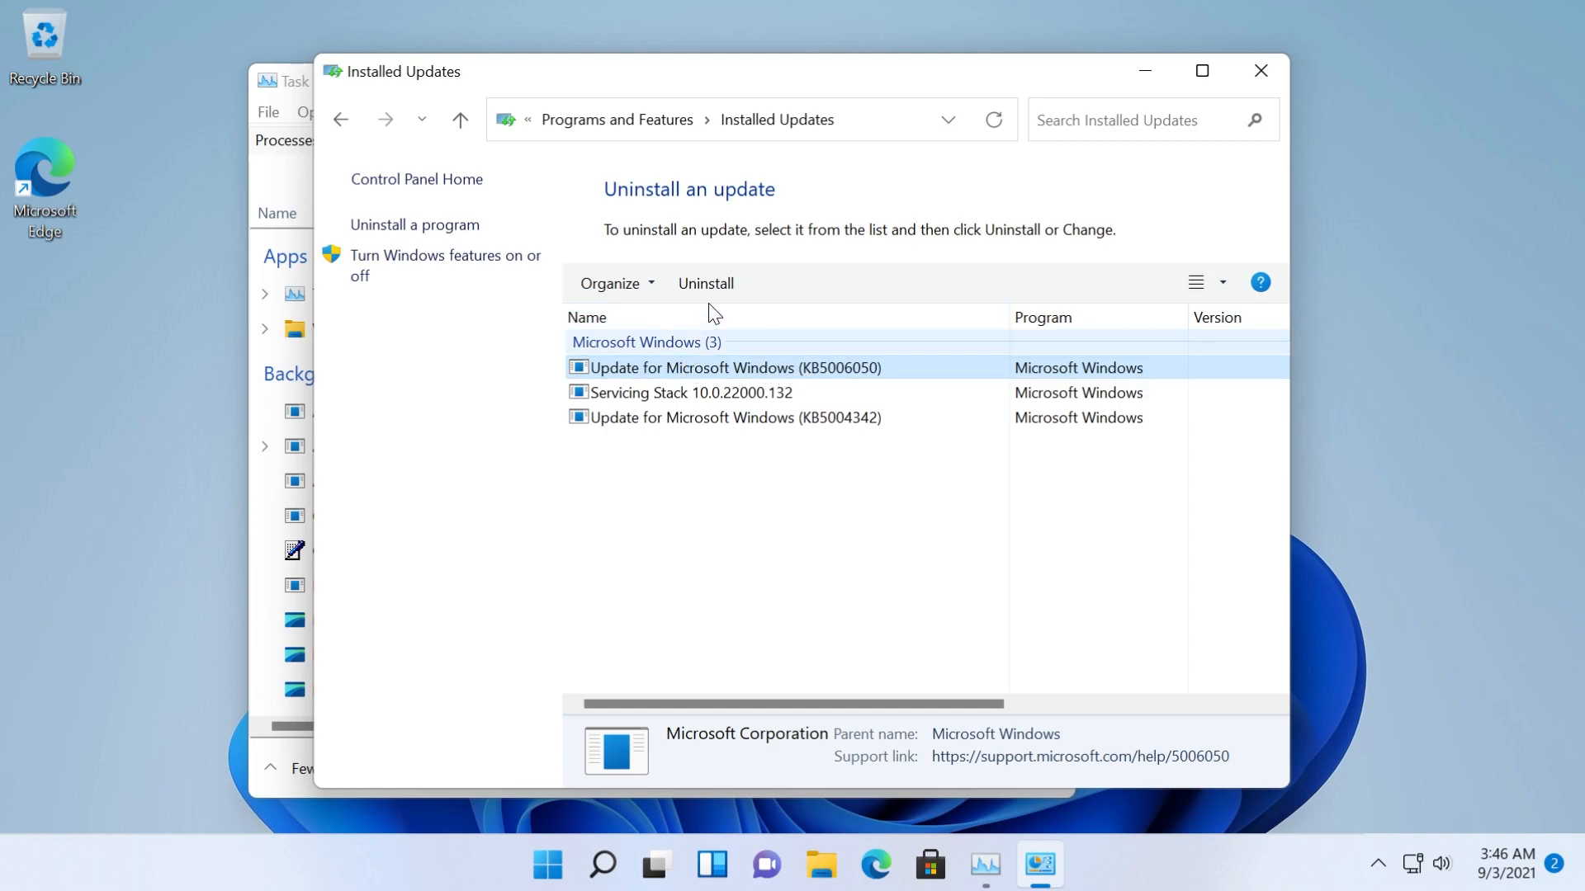
{"action": "mouse_move", "coordinate": [803, 280]}
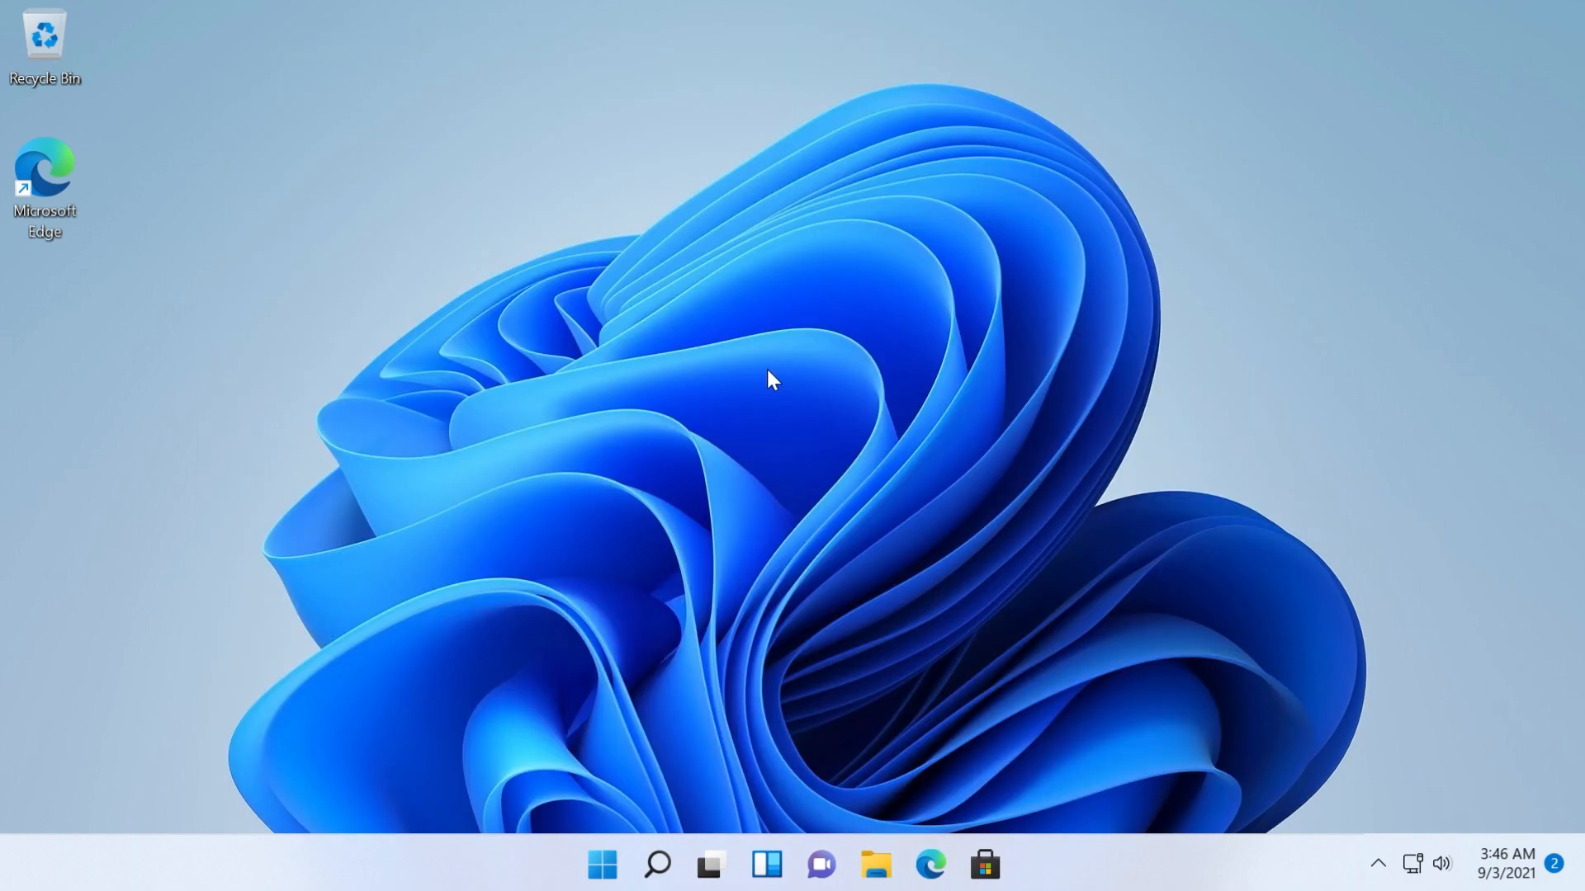
{"action": "mouse_move", "coordinate": [723, 406]}
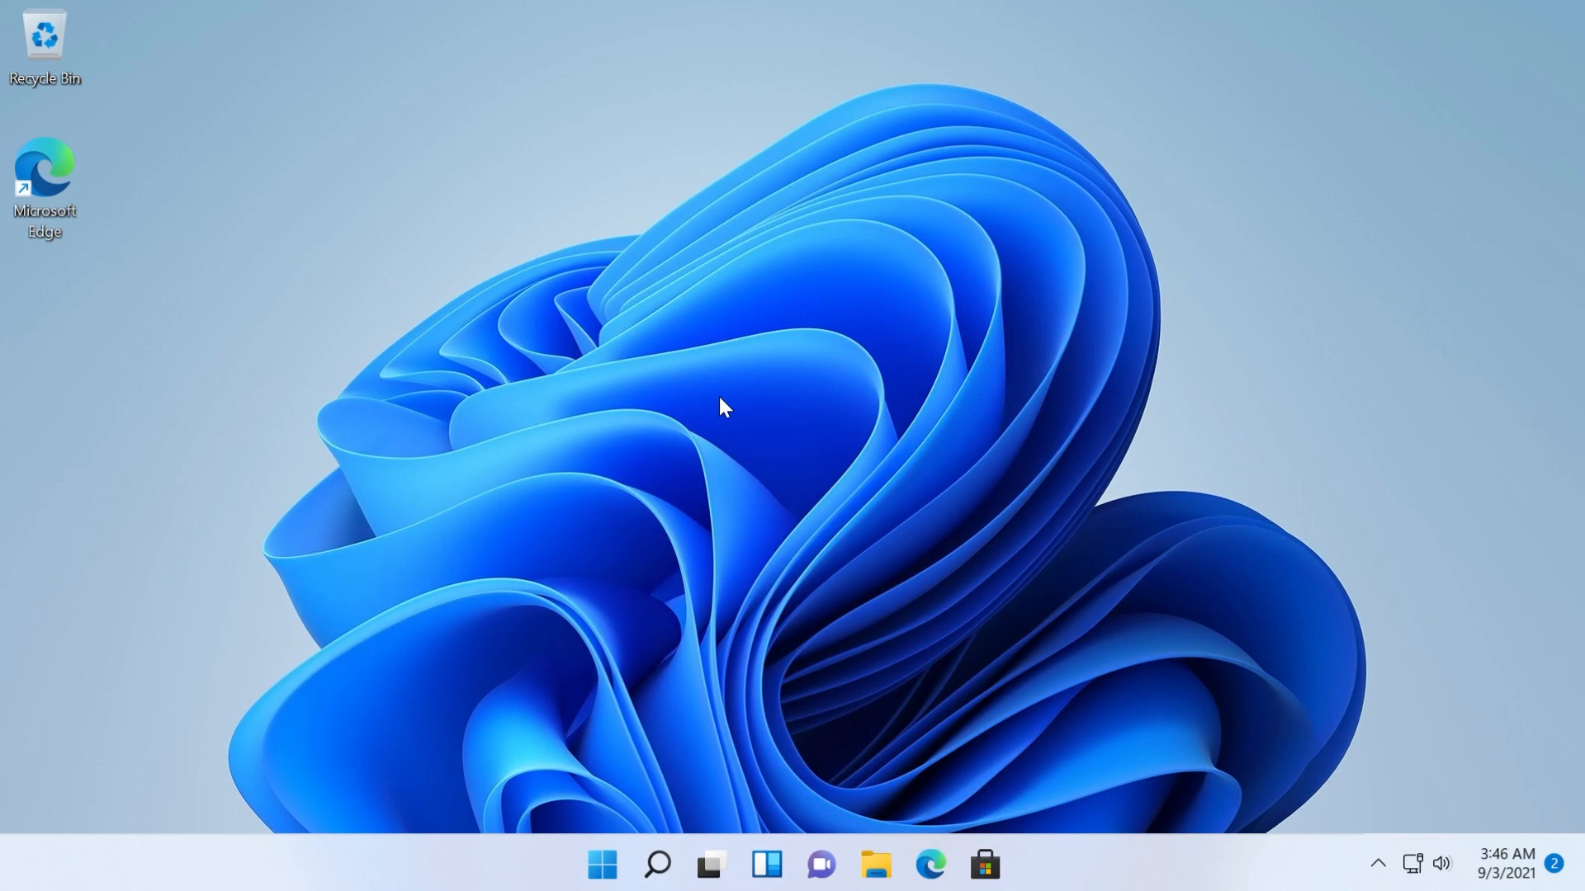
{"action": "mouse_move", "coordinate": [762, 624]}
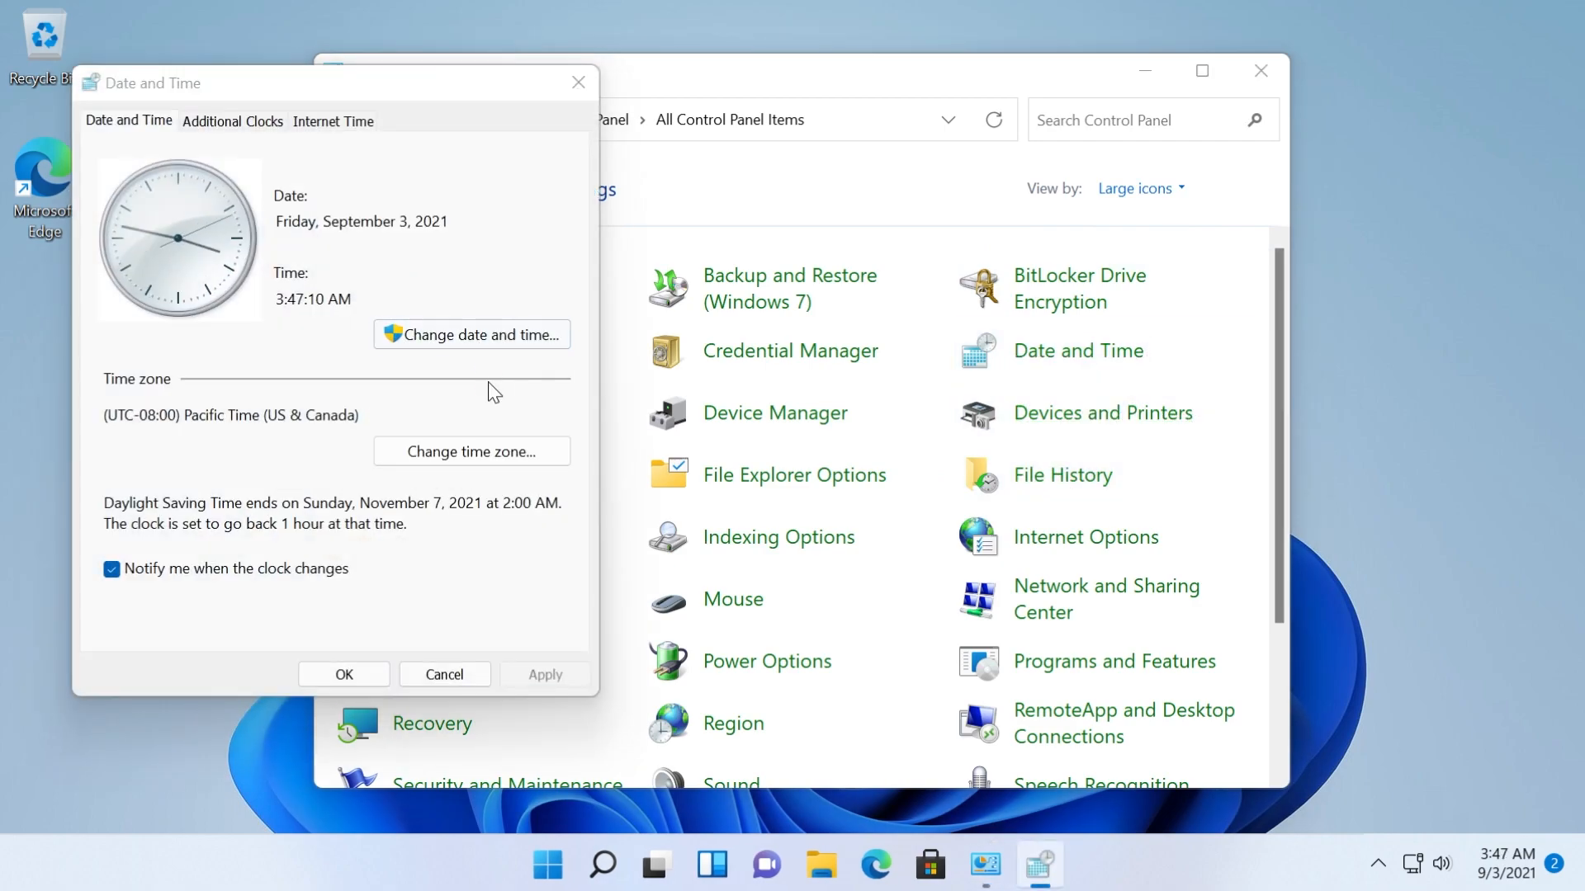
- Pick October 2, 2021 in Date and Time Settings and confirm both dialogs
{"action": "left_click", "coordinate": [471, 334]}
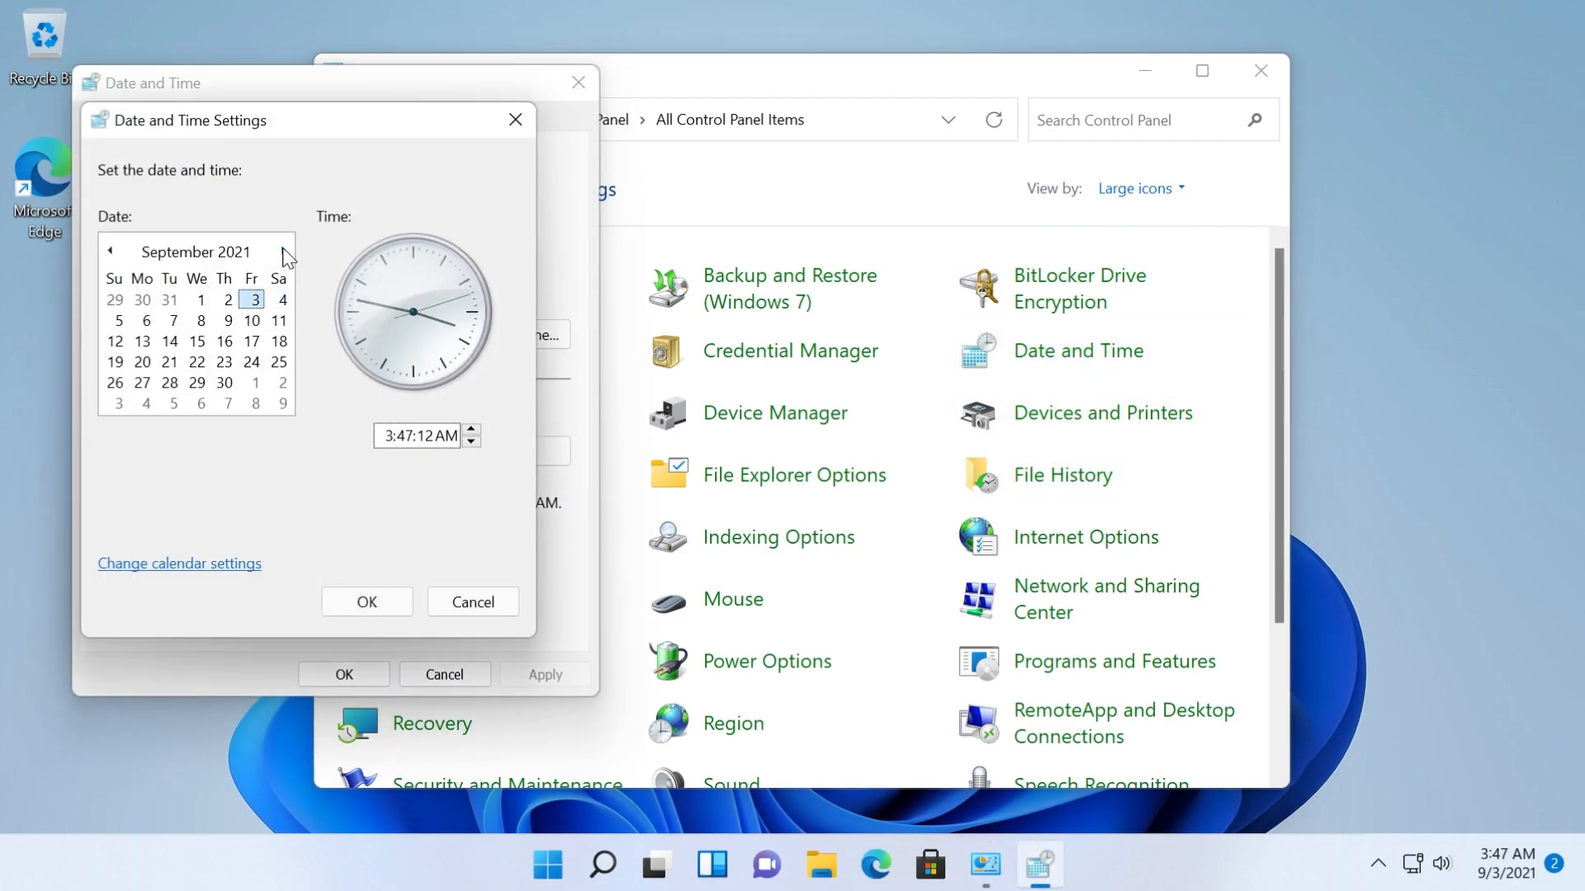
{"action": "left_click", "coordinate": [284, 251]}
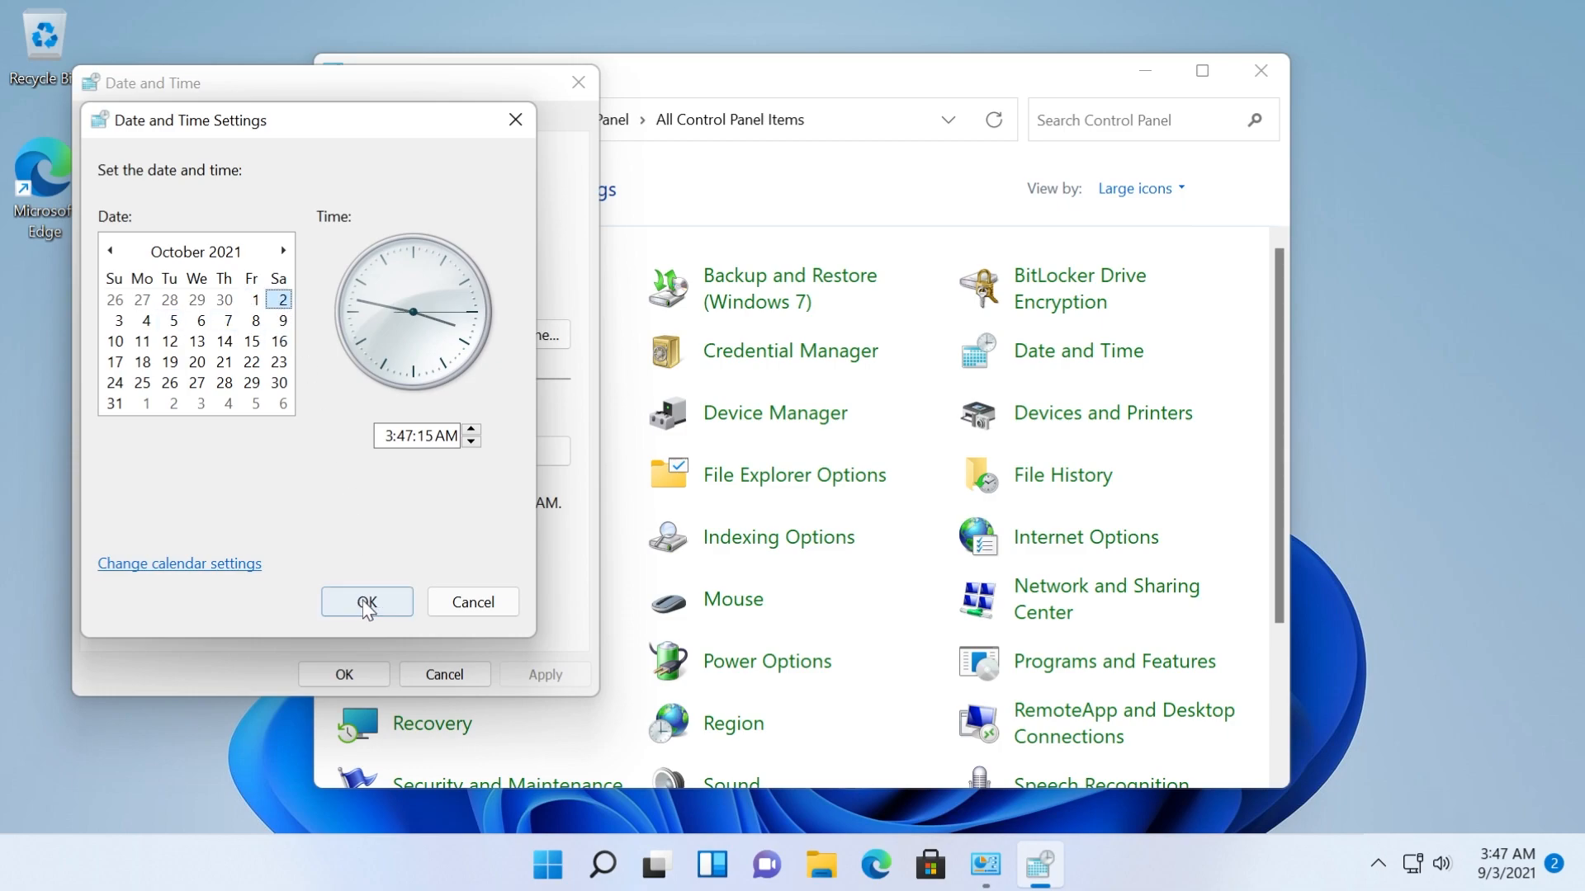
{"action": "left_click", "coordinate": [366, 602]}
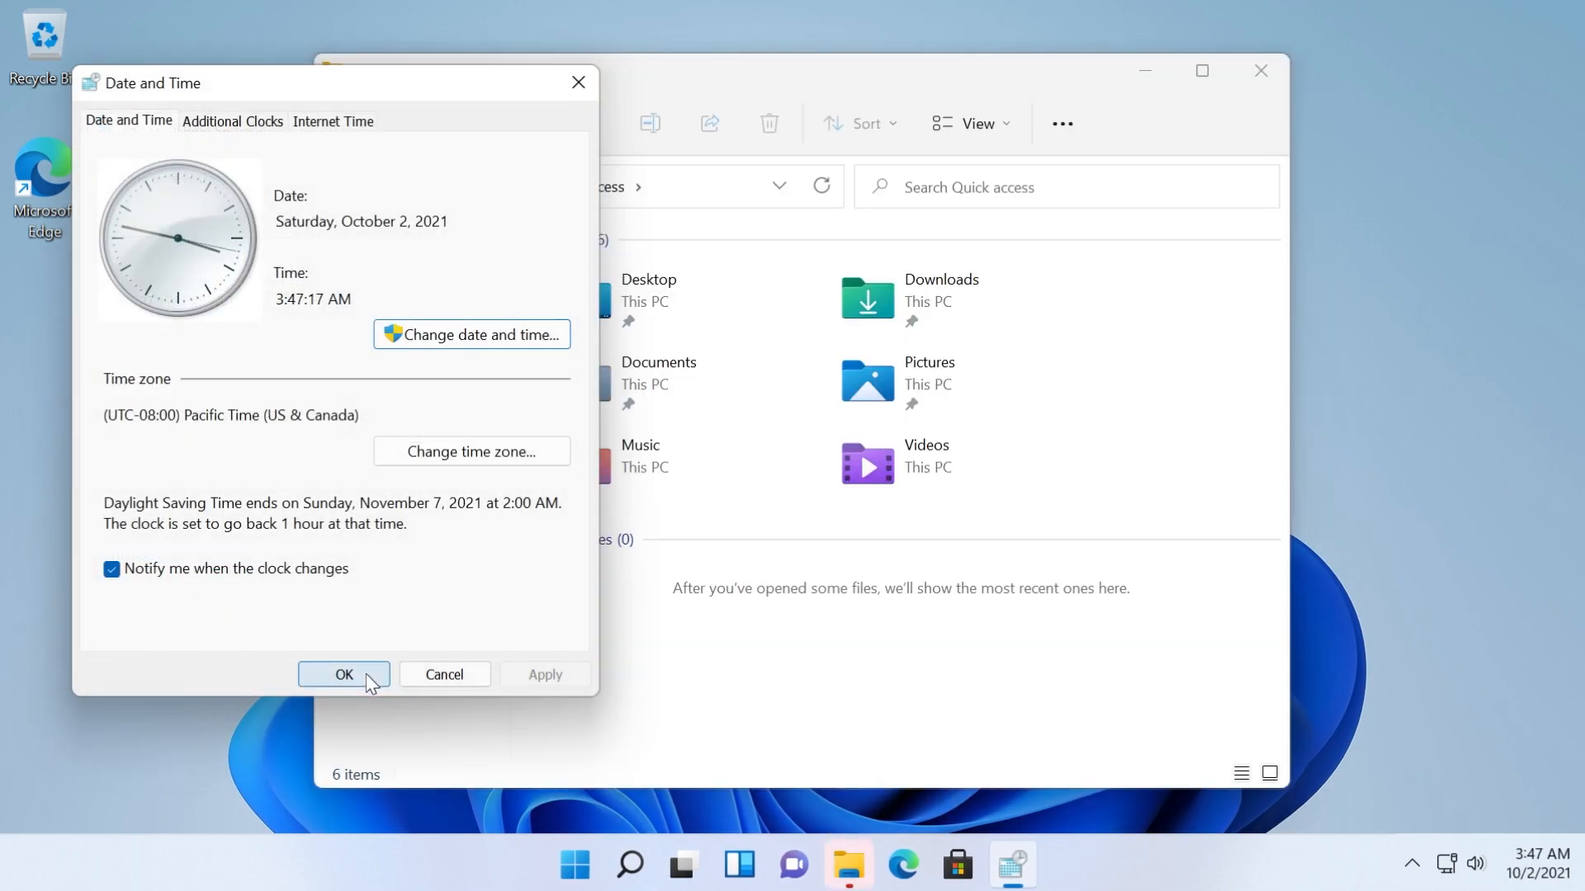
{"action": "mouse_move", "coordinate": [336, 131]}
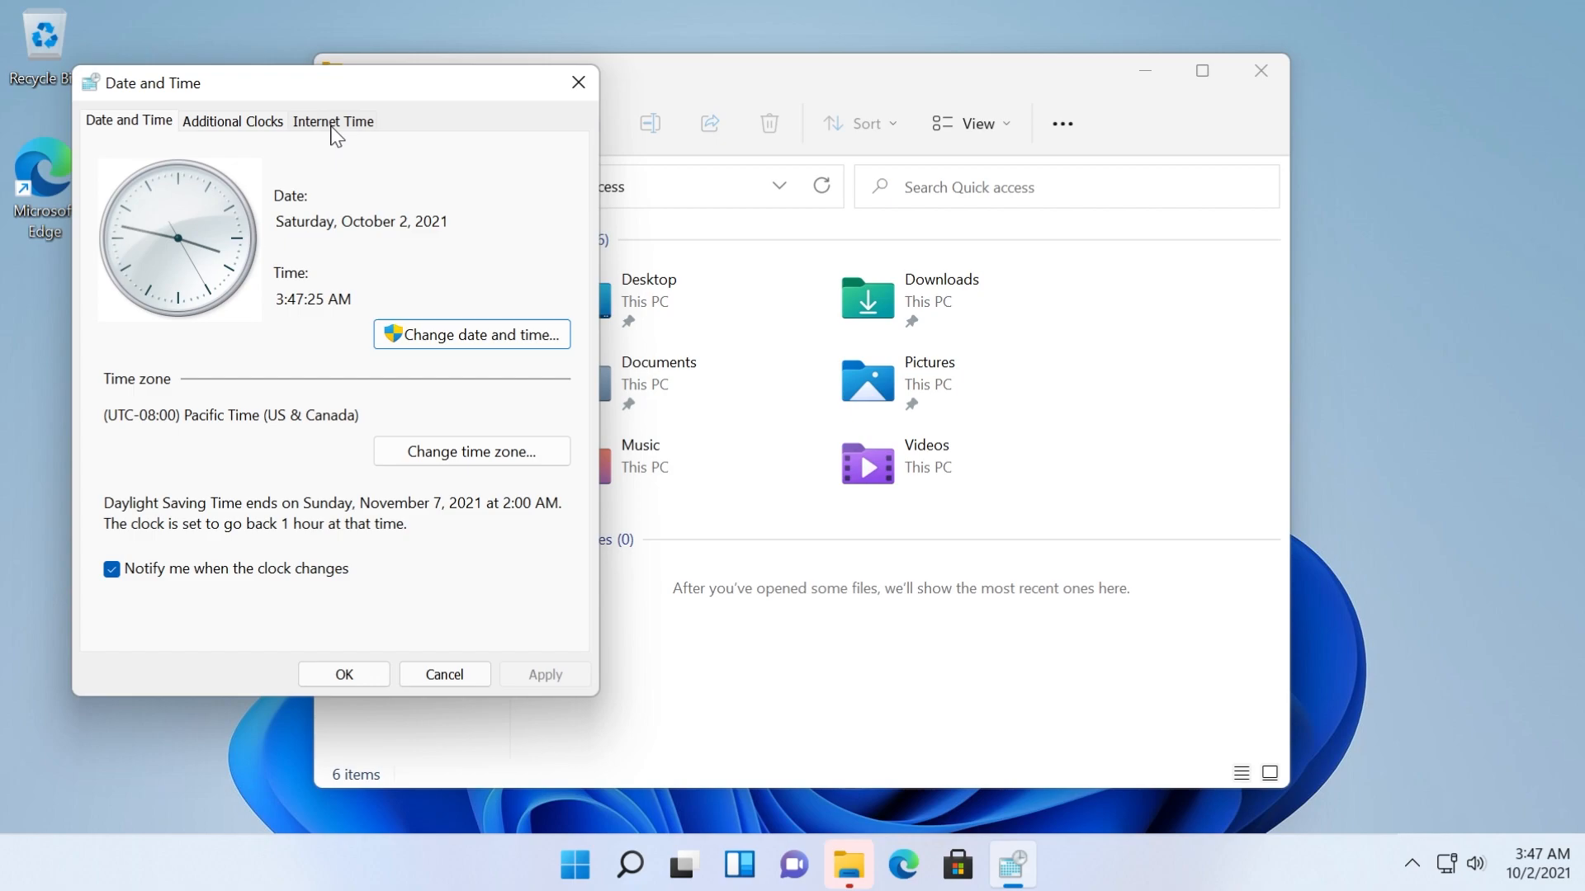
{"action": "left_click", "coordinate": [332, 121]}
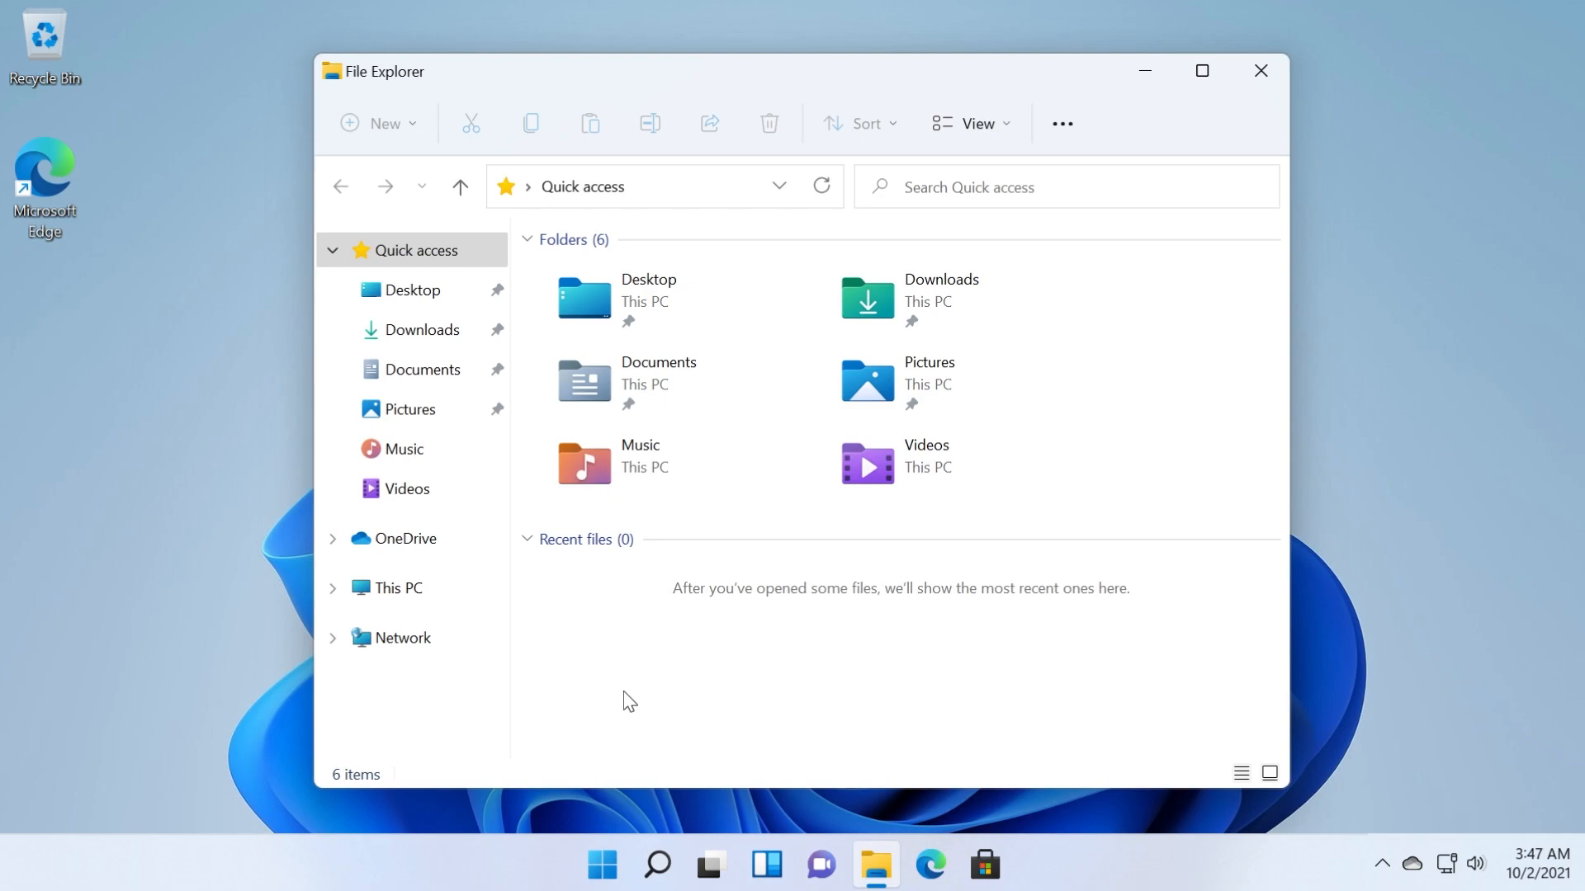
{"action": "mouse_move", "coordinate": [755, 667]}
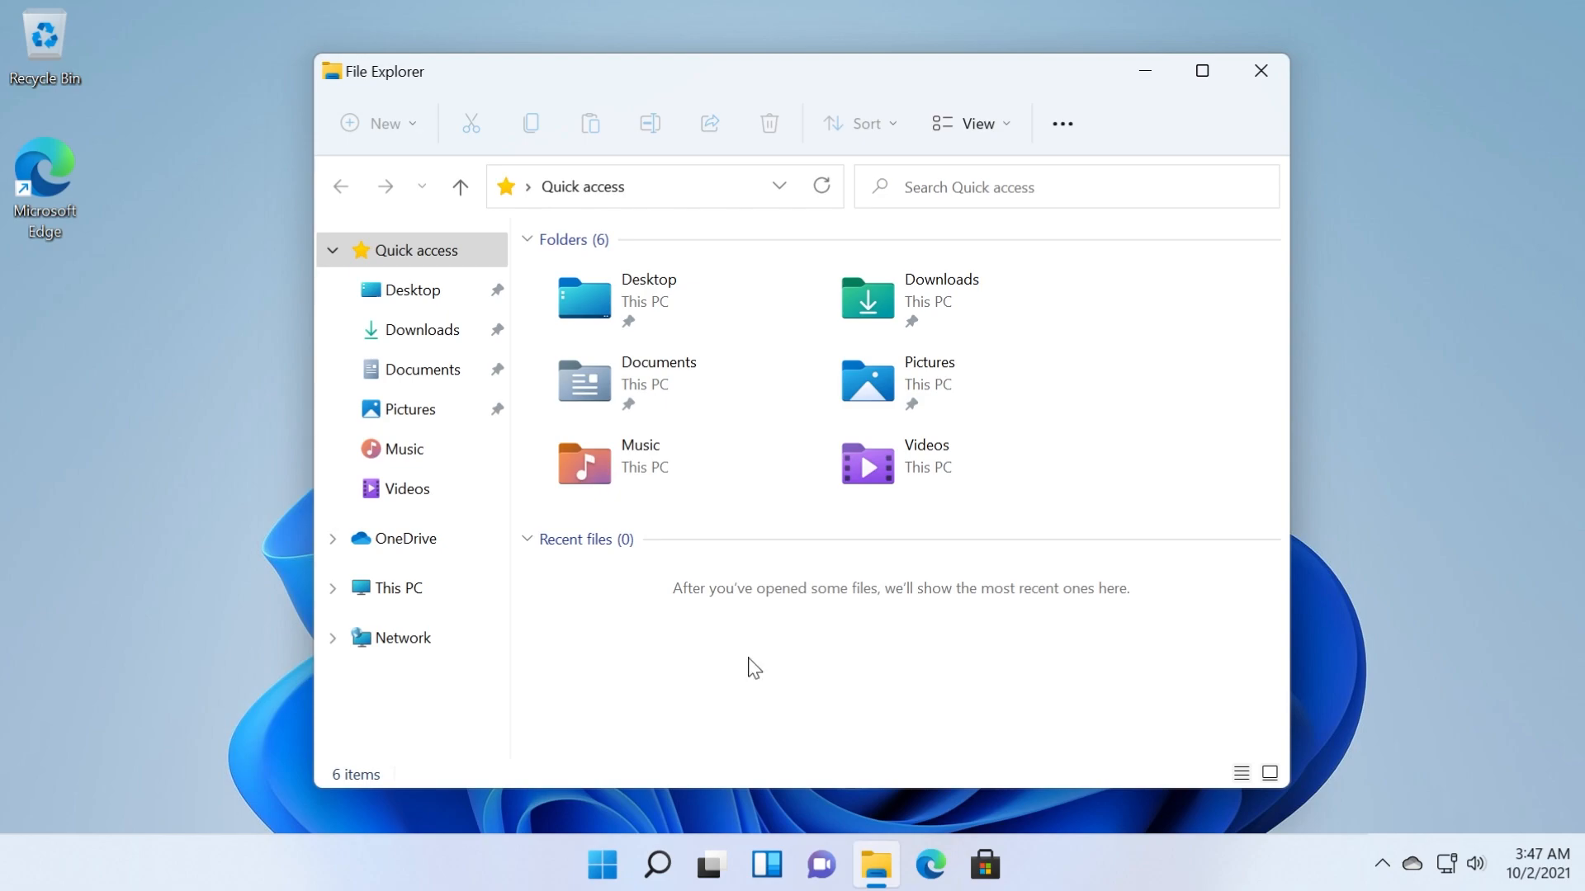
{"action": "mouse_move", "coordinate": [783, 654]}
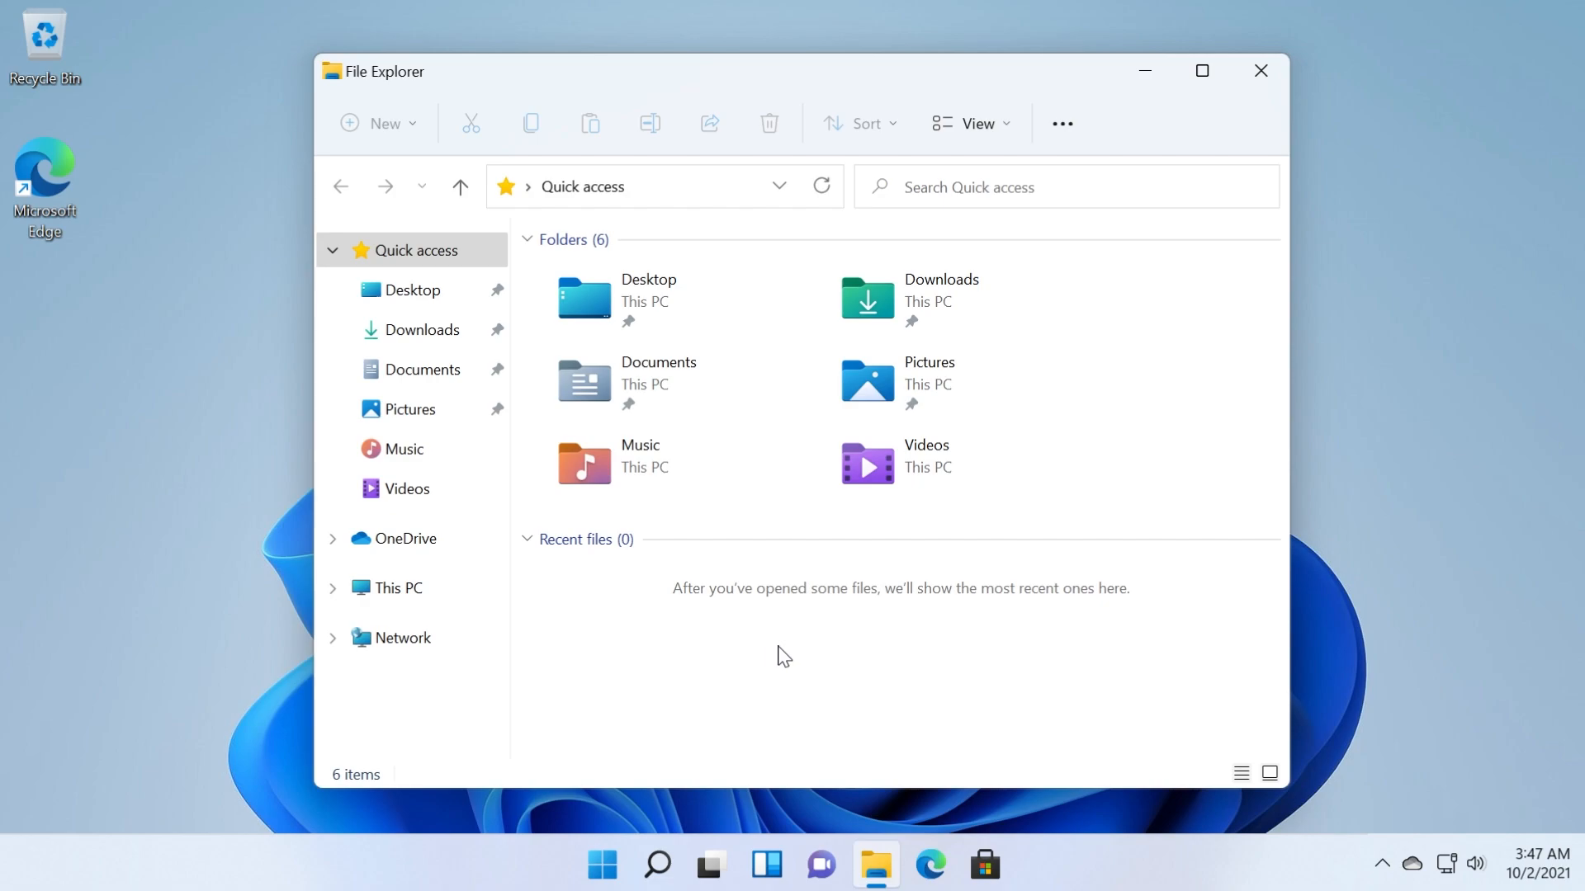
{"action": "mouse_move", "coordinate": [855, 660]}
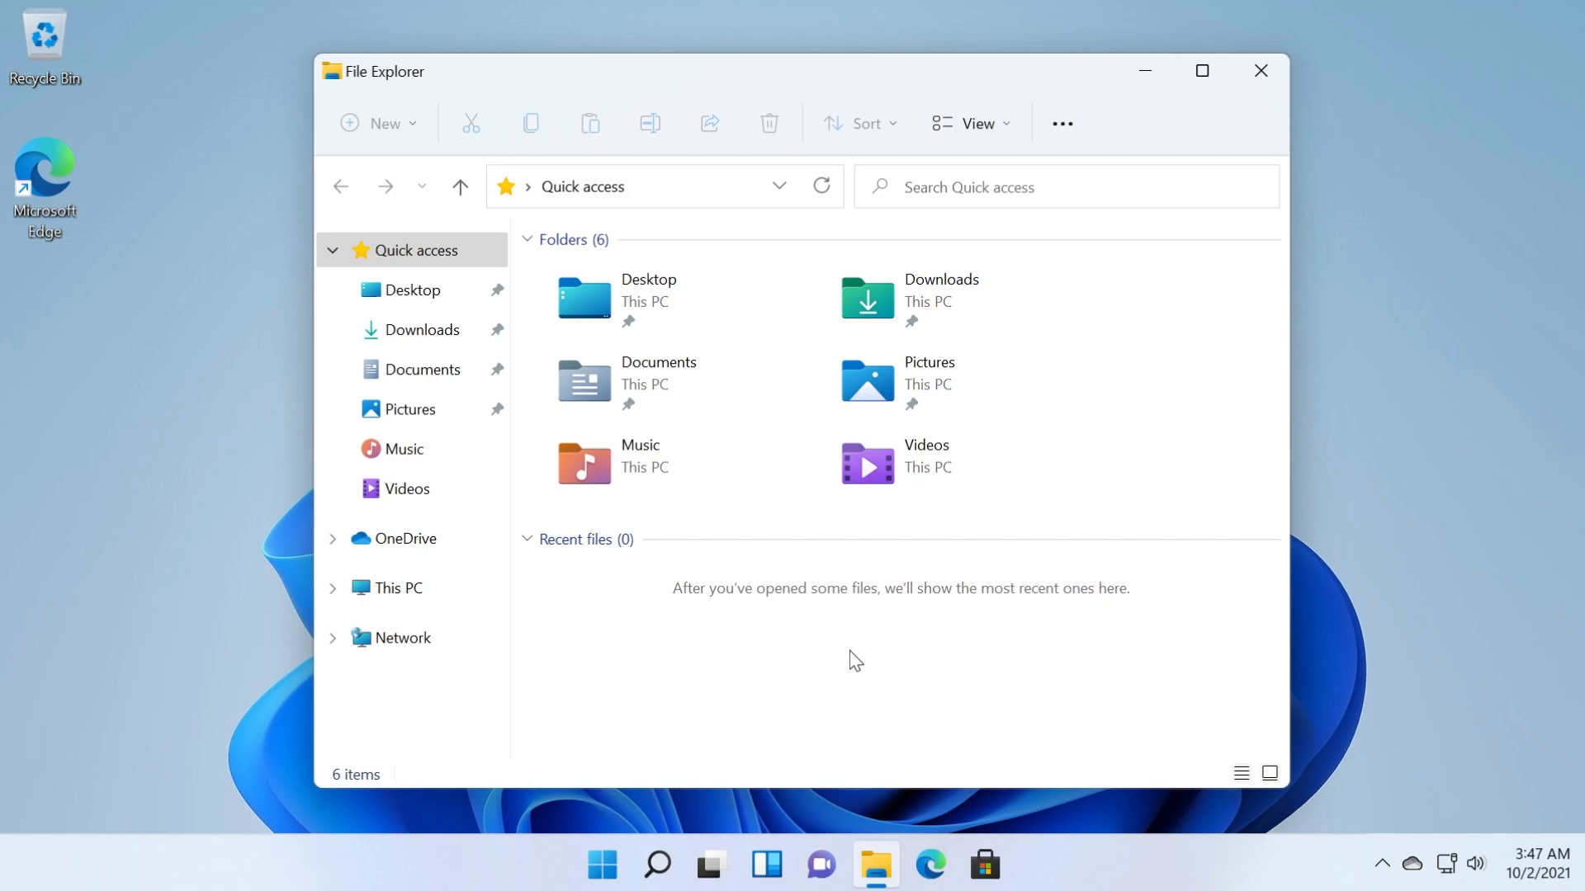
- Close File Explorer, run regedit as a new task, and approve the UAC prompt
{"action": "left_click", "coordinate": [1260, 71]}
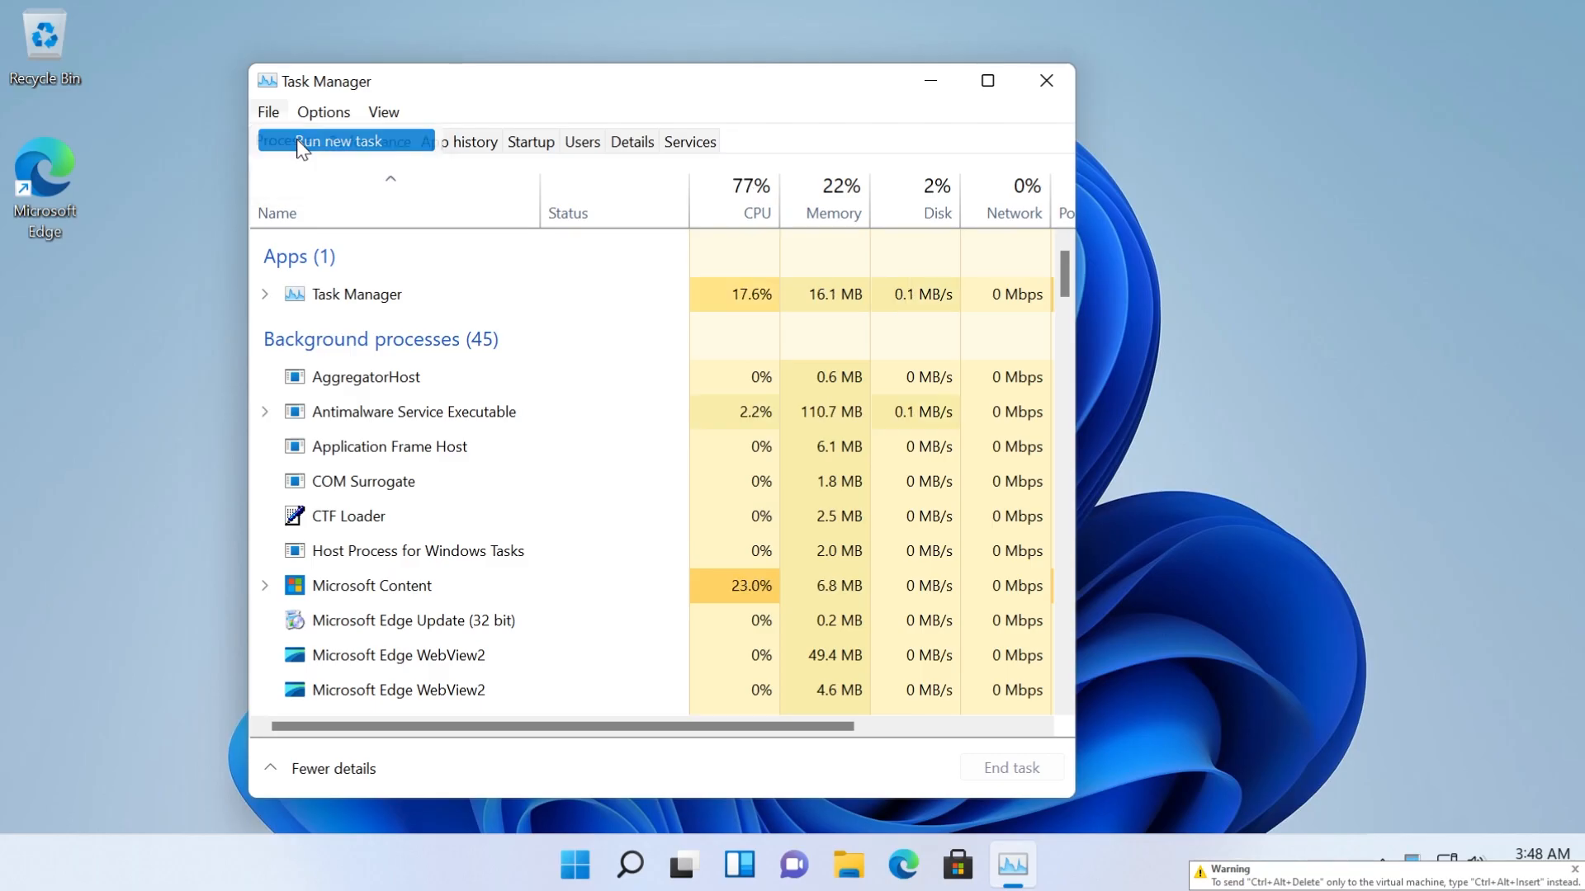
{"action": "left_click", "coordinate": [339, 140]}
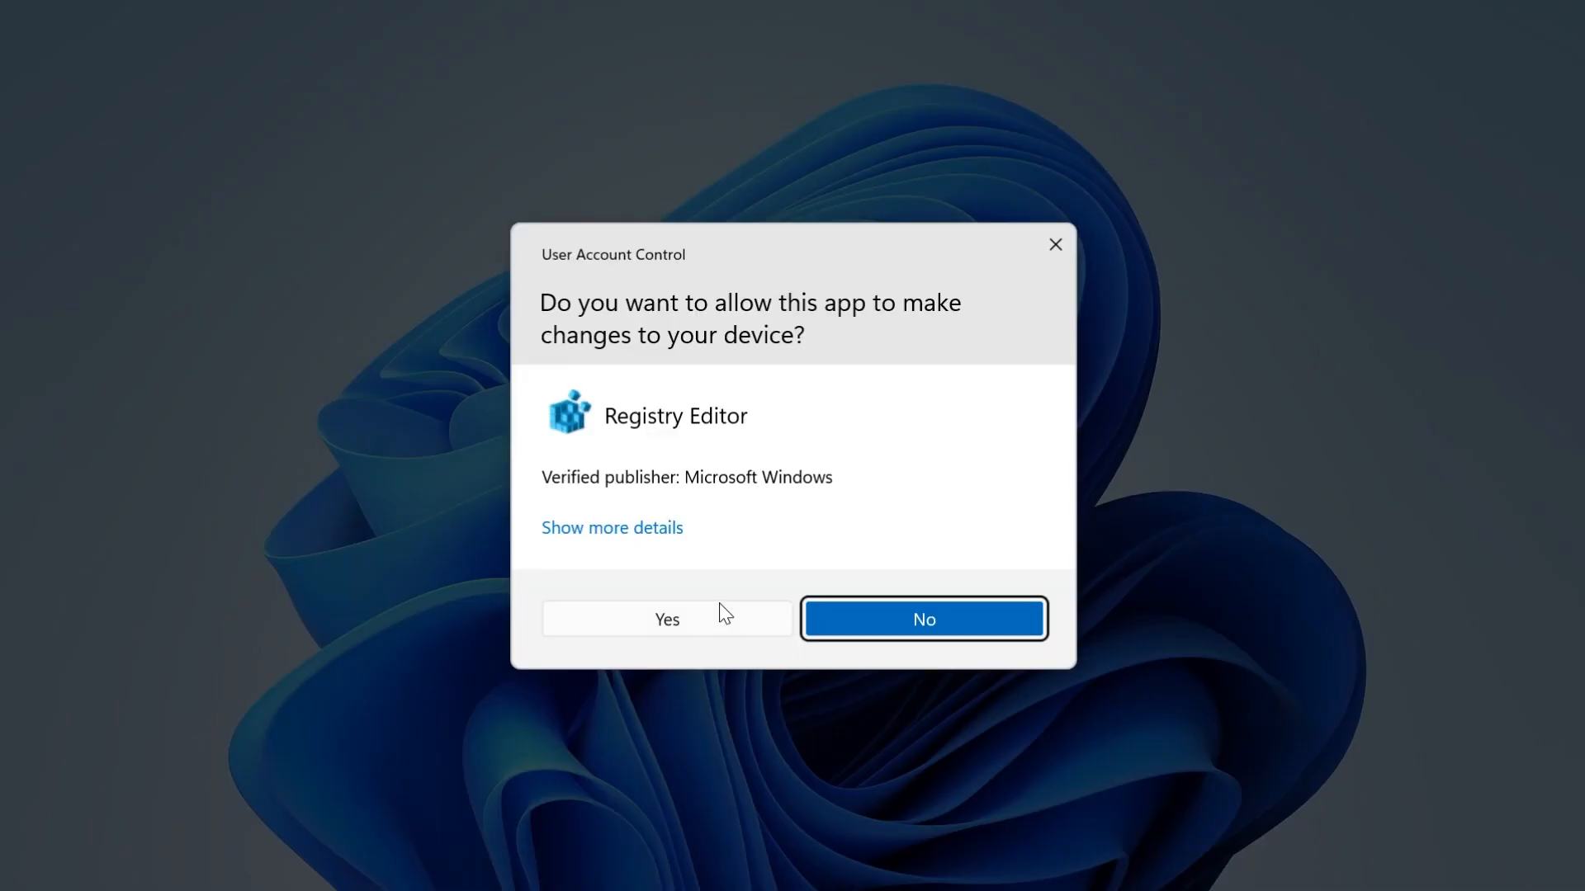
{"action": "left_click", "coordinate": [666, 618]}
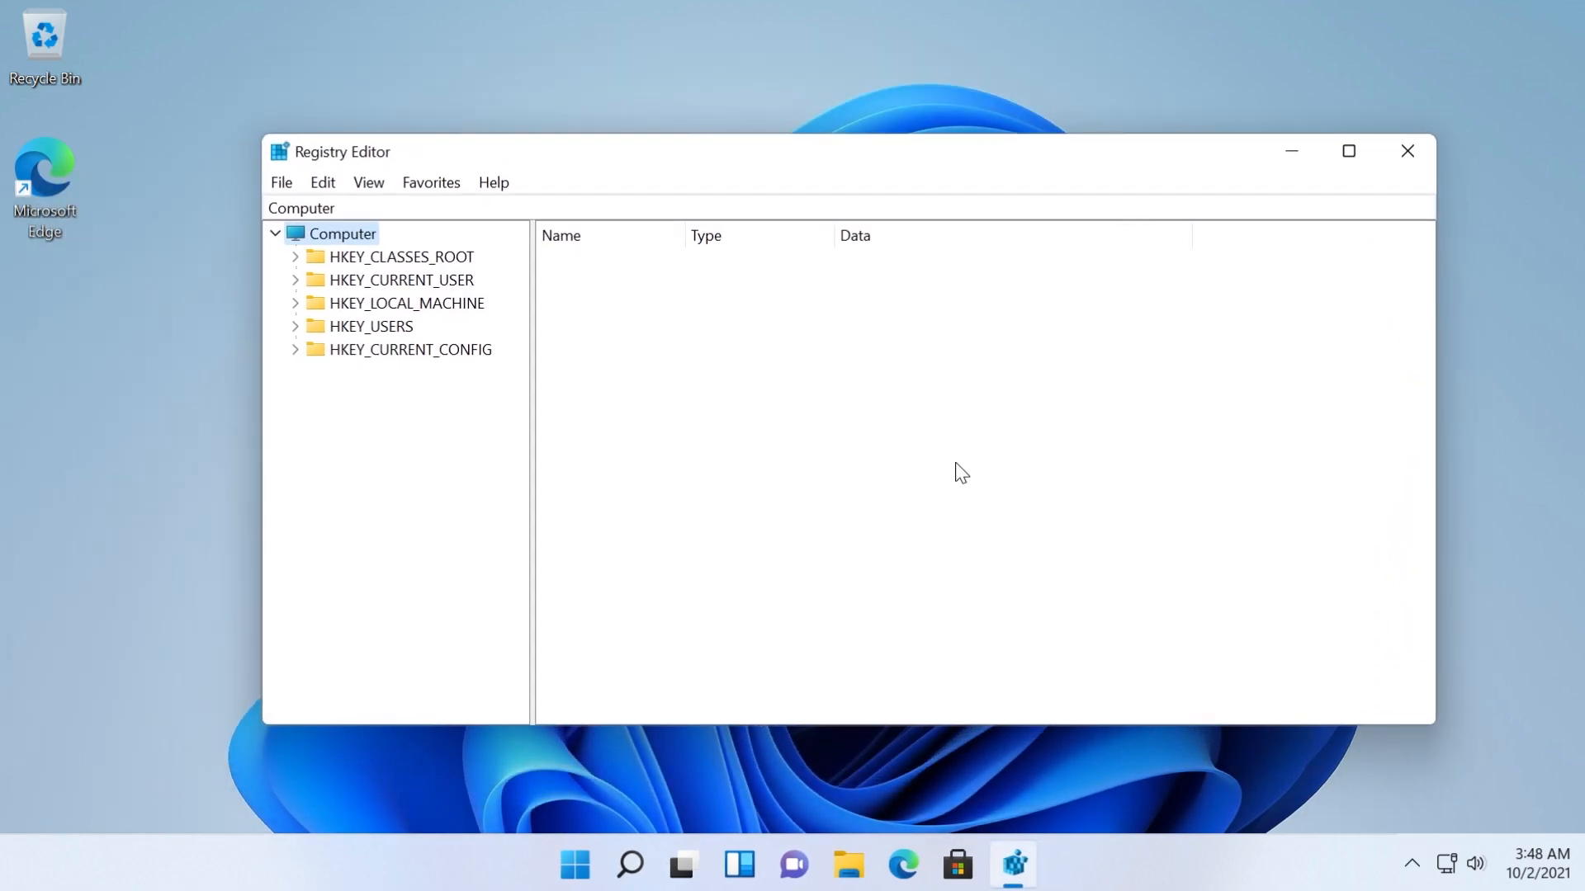
- Navigate to HKLM\SOFTWARE\...\CurrentVersion\Shell\Update\Packages in Registry Editor
{"action": "left_click", "coordinate": [296, 303]}
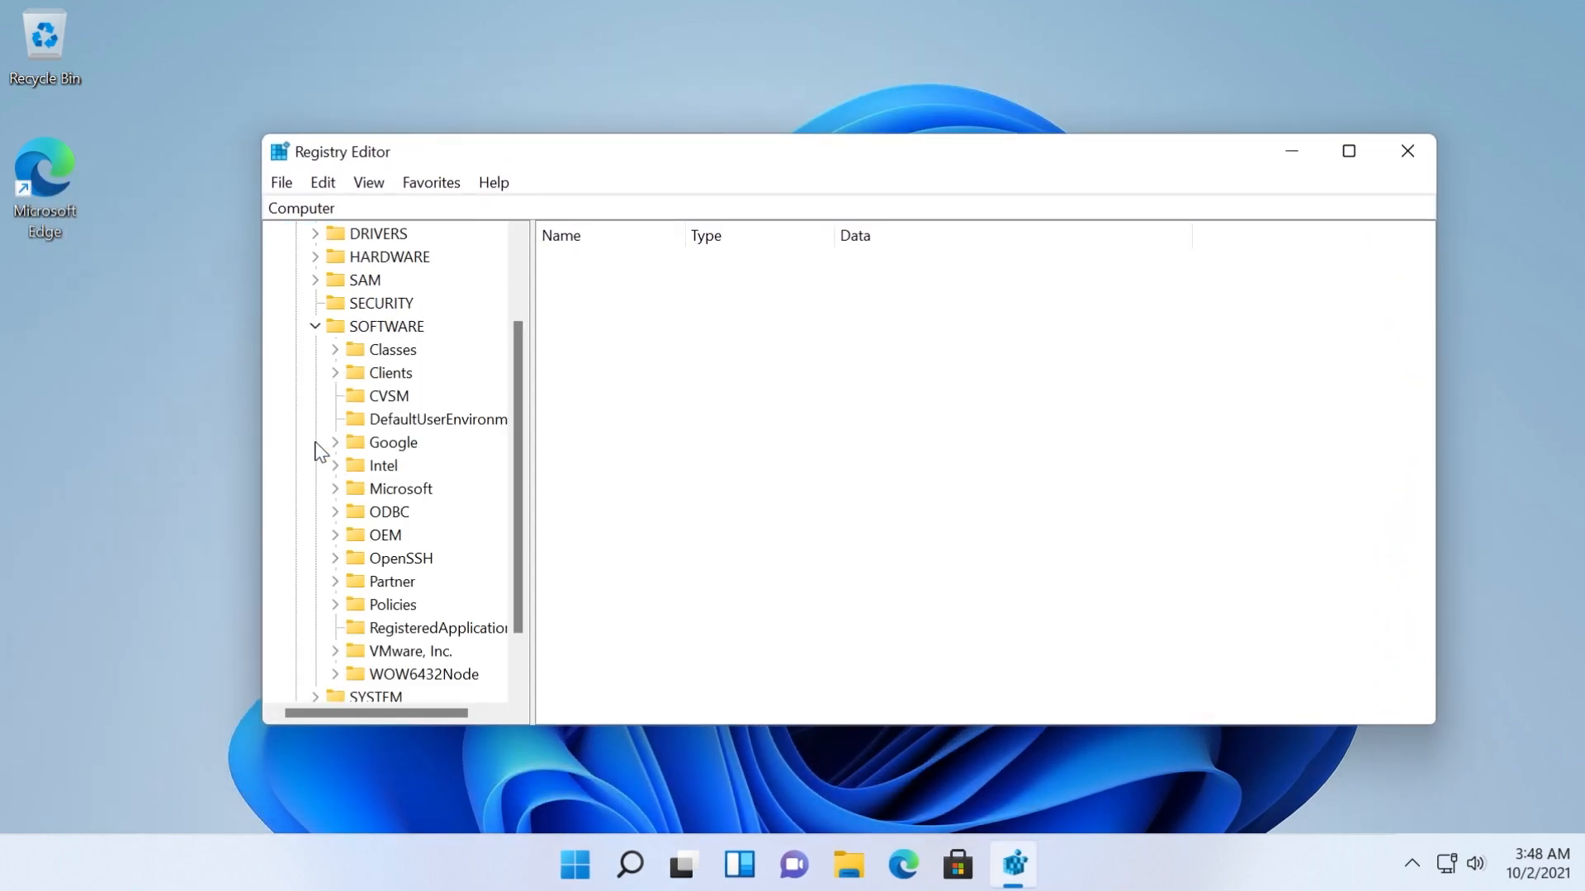
{"action": "scroll", "scroll_direction": "down", "scroll_amount": 3}
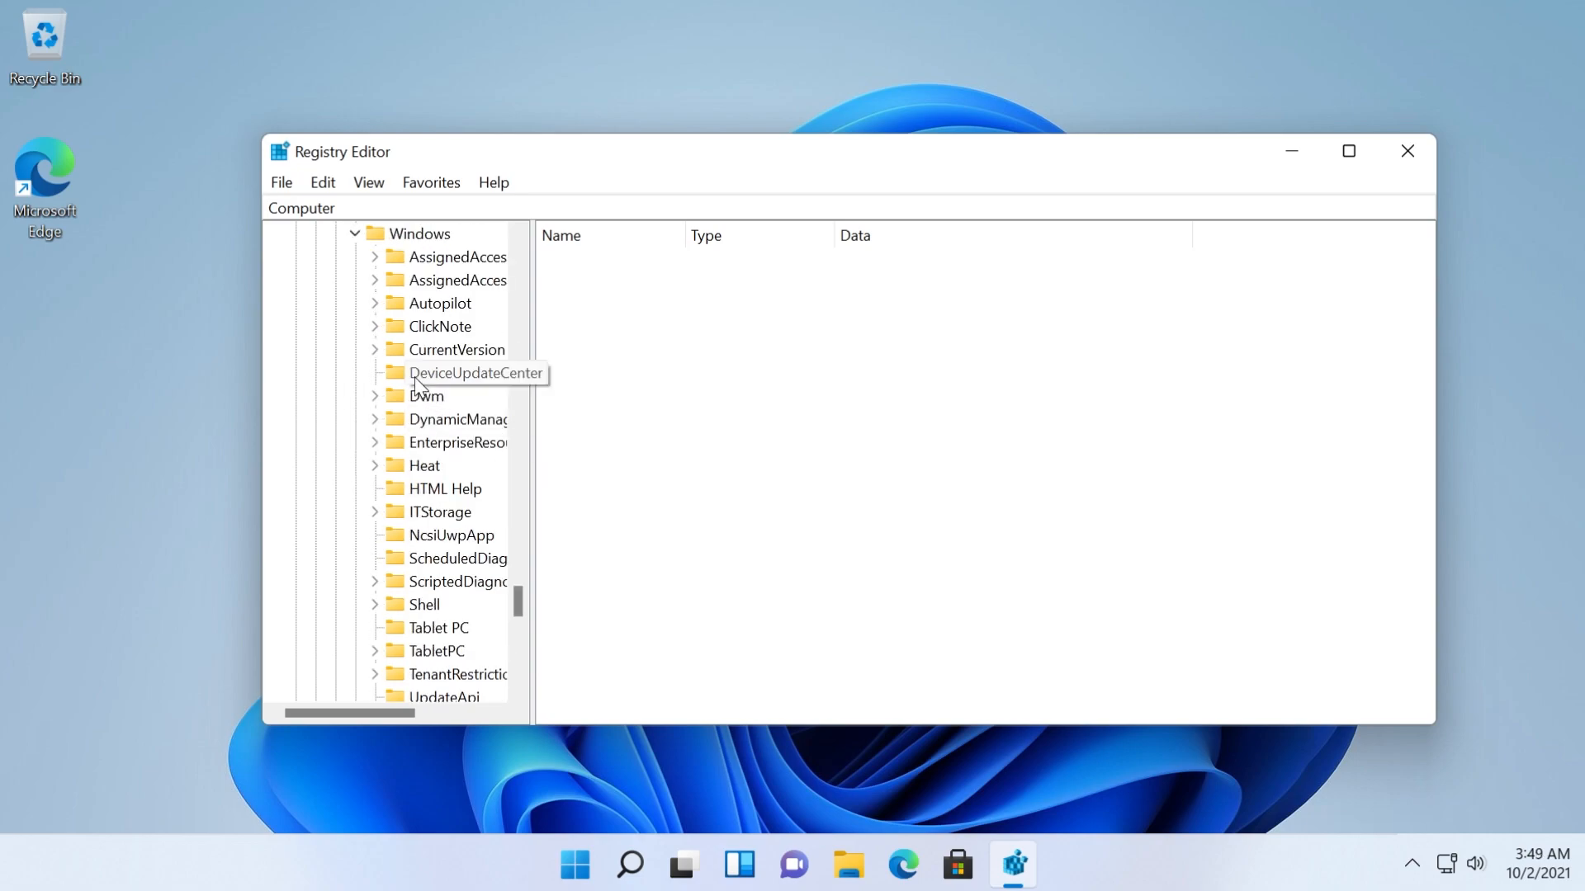
{"action": "scroll", "scroll_direction": "up", "scroll_amount": 3}
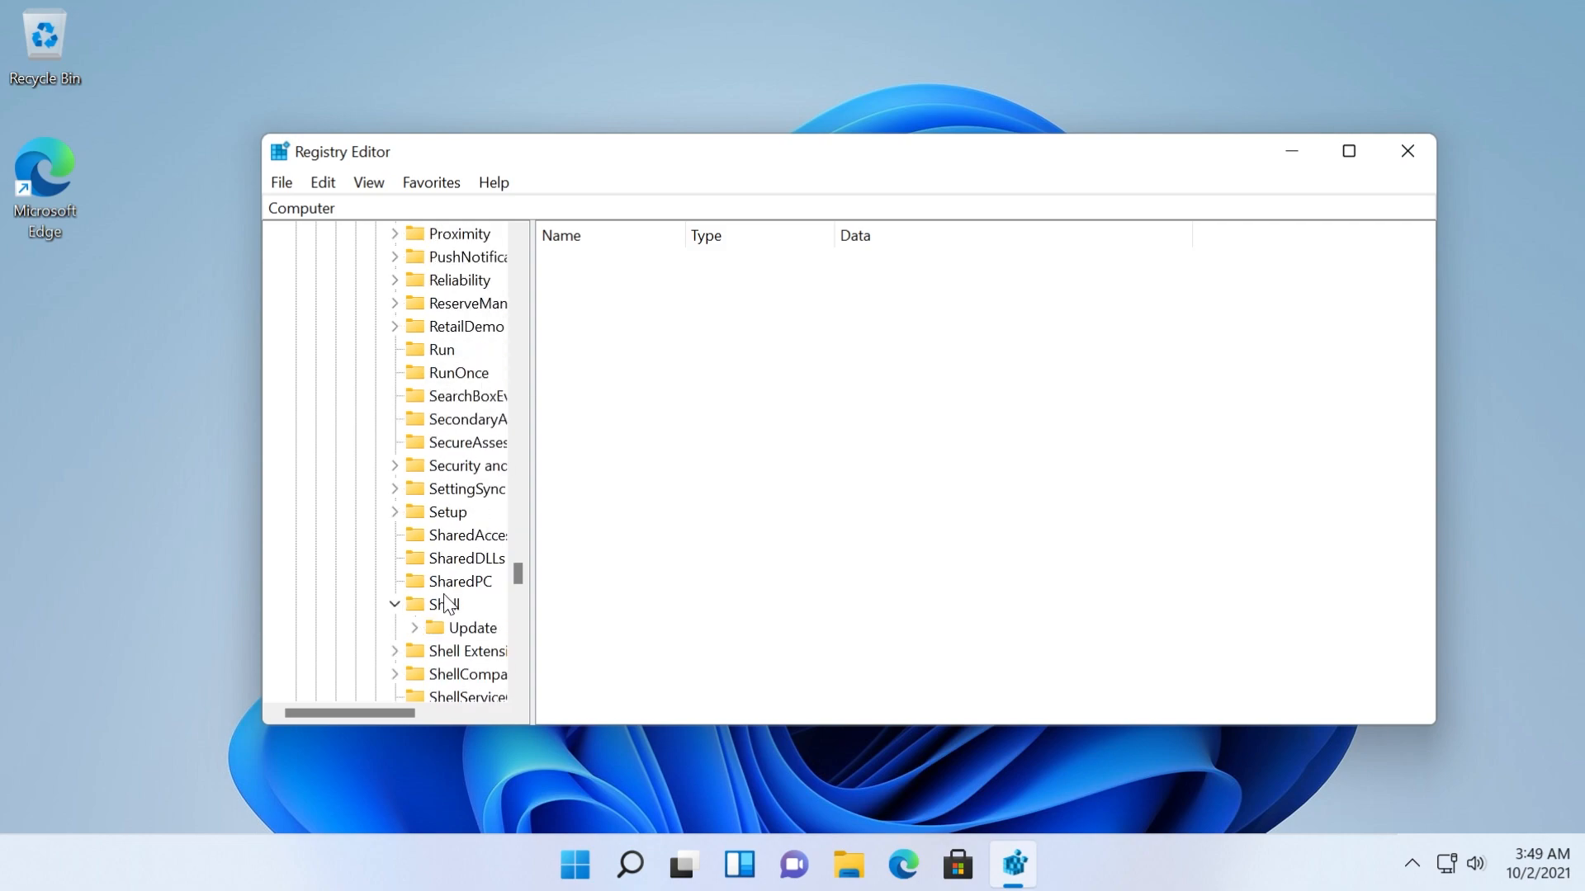
{"action": "left_click", "coordinate": [415, 628]}
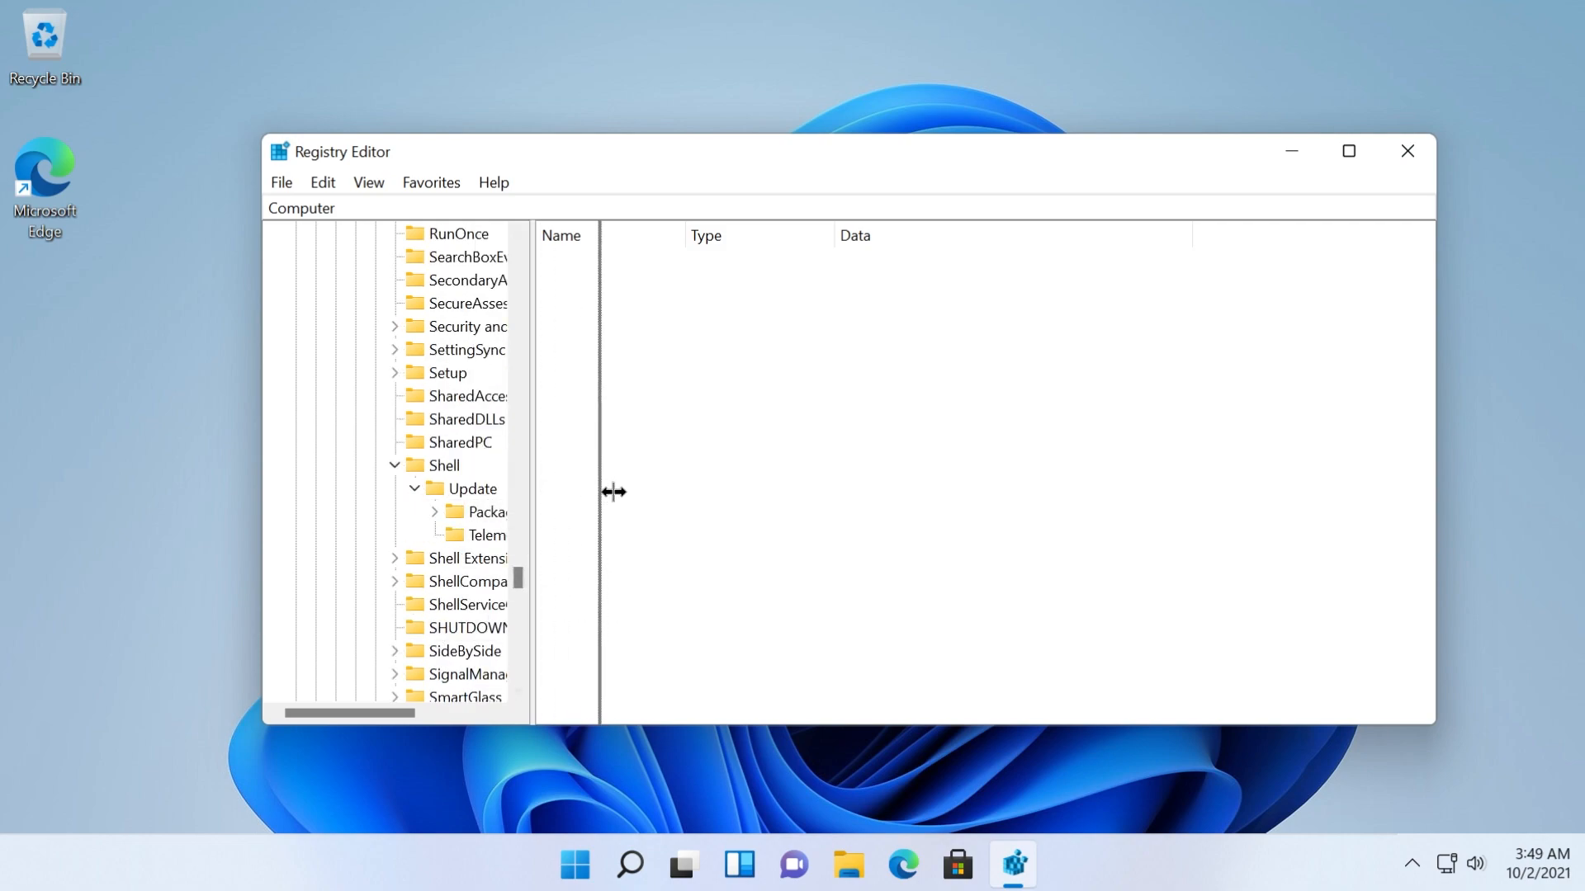
{"action": "left_click", "coordinate": [470, 512]}
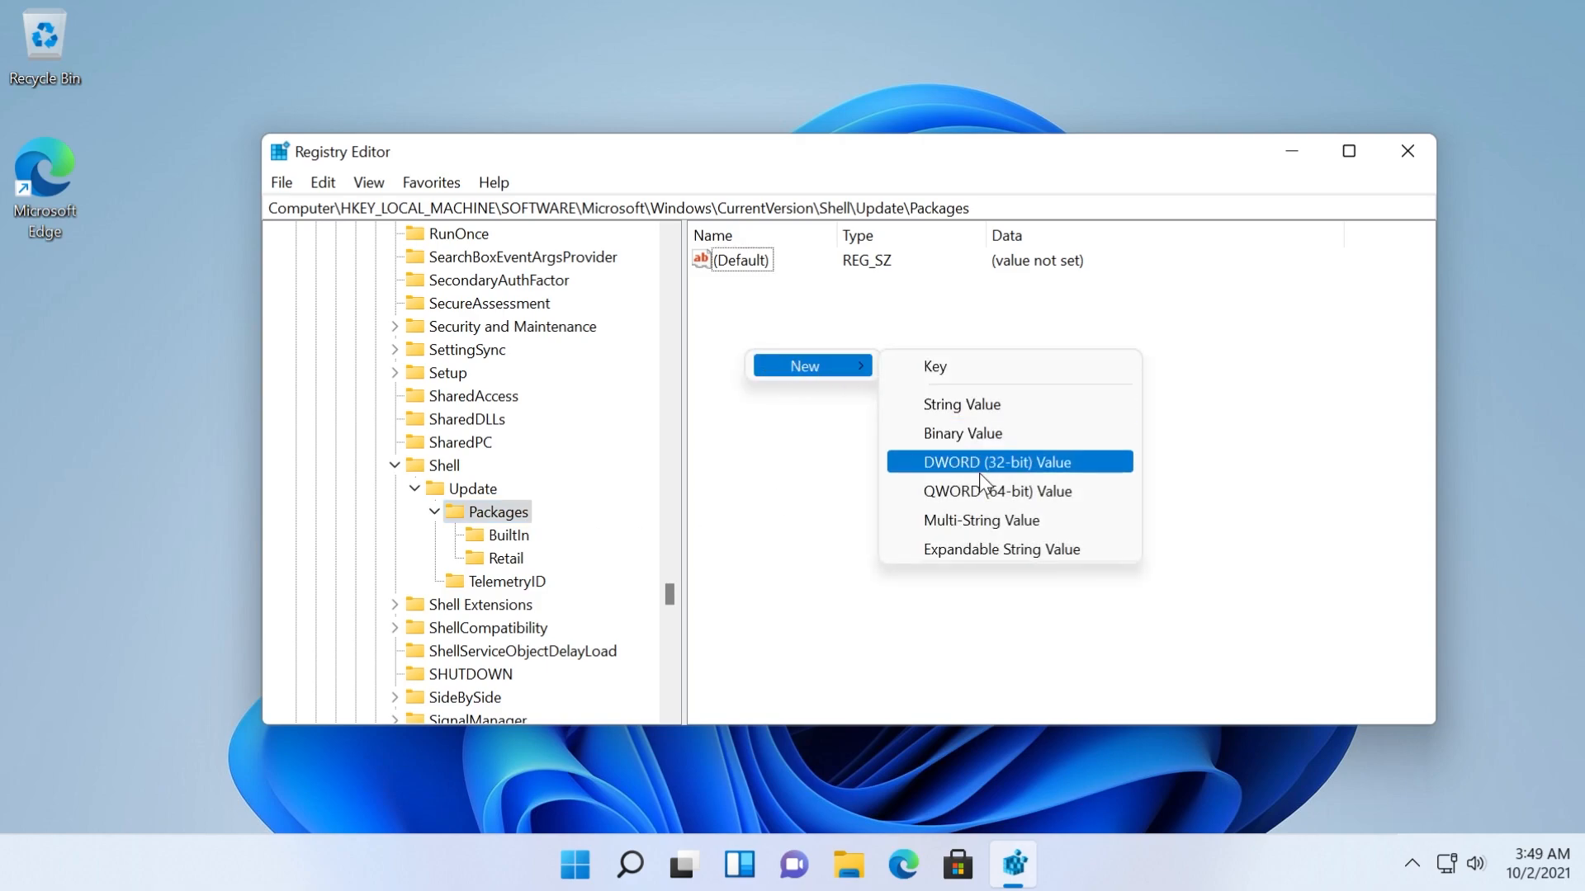
{"action": "mouse_move", "coordinate": [986, 476]}
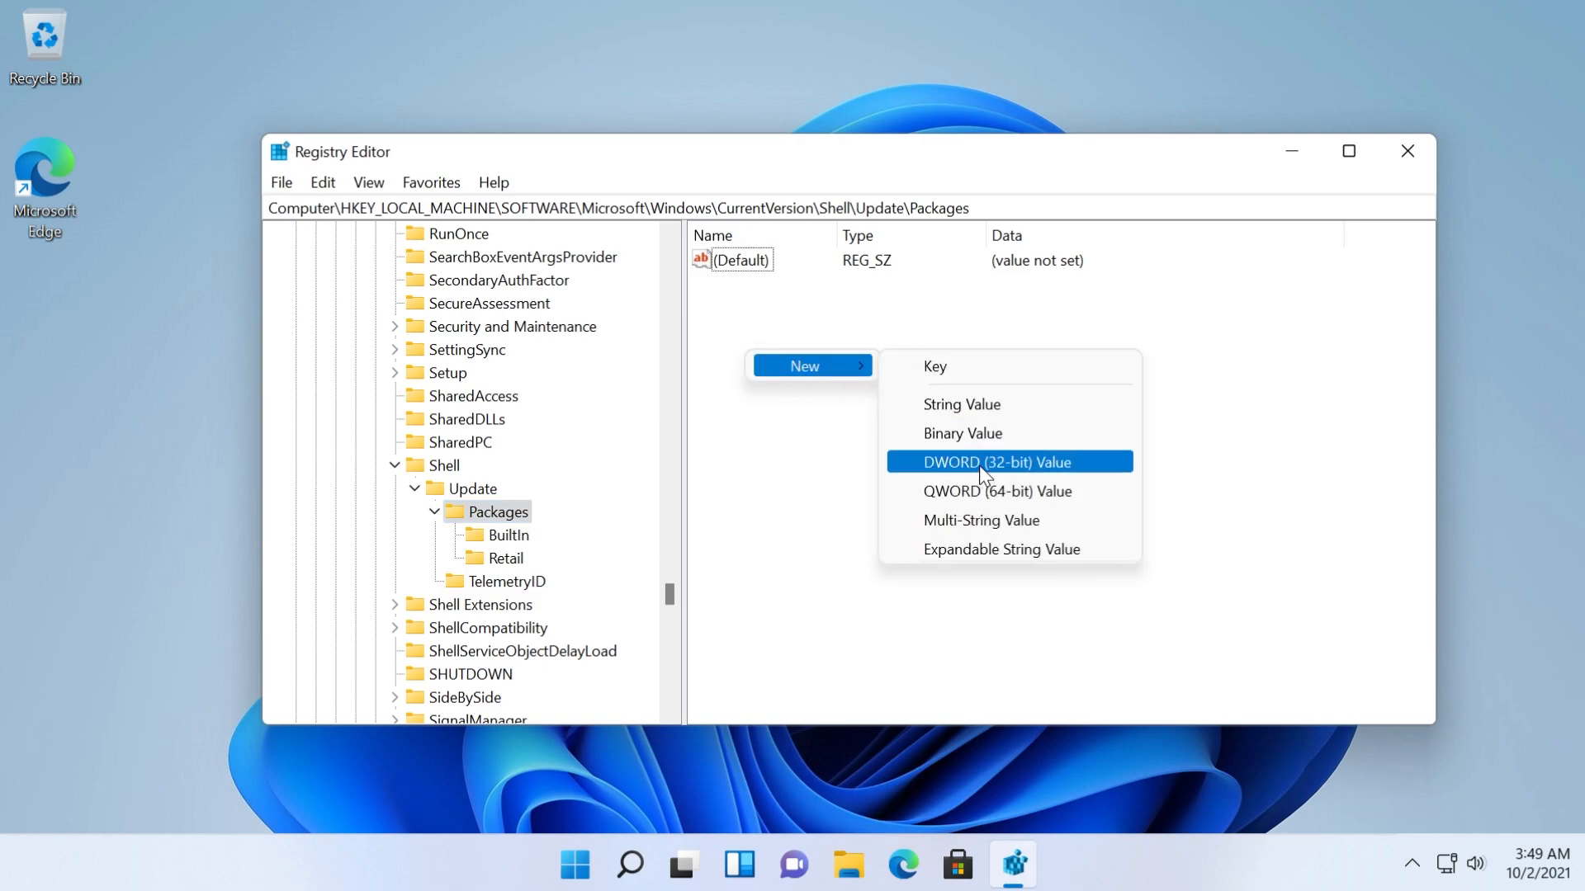
- Create the DWORD (32-bit) value UndockingDisabled under Packages with data 1
{"action": "left_click", "coordinate": [994, 462]}
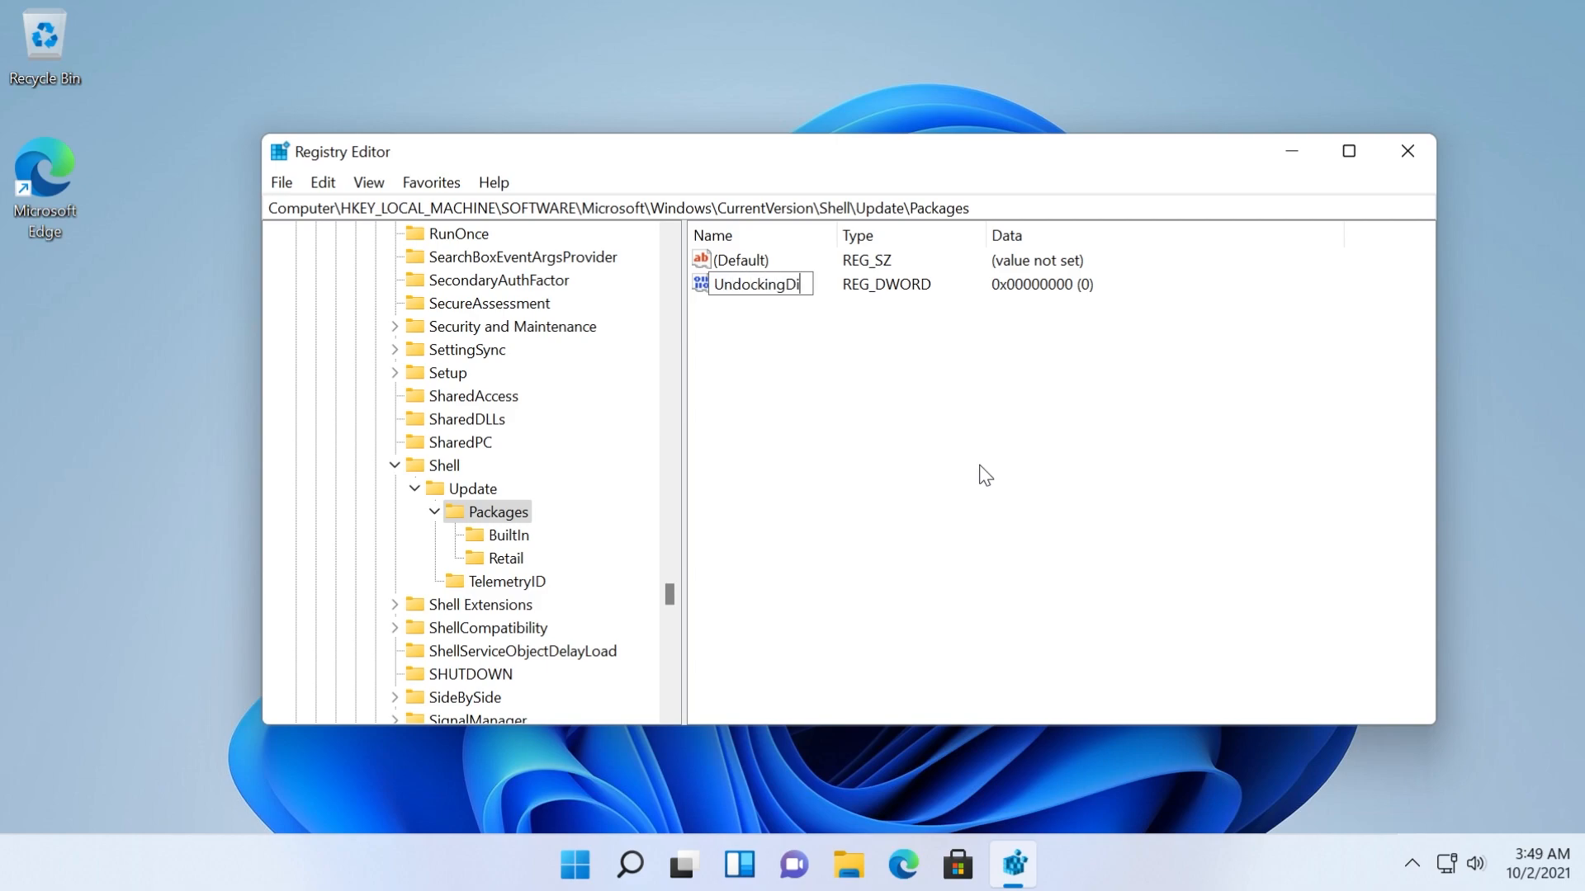
{"action": "double_click", "coordinate": [756, 284]}
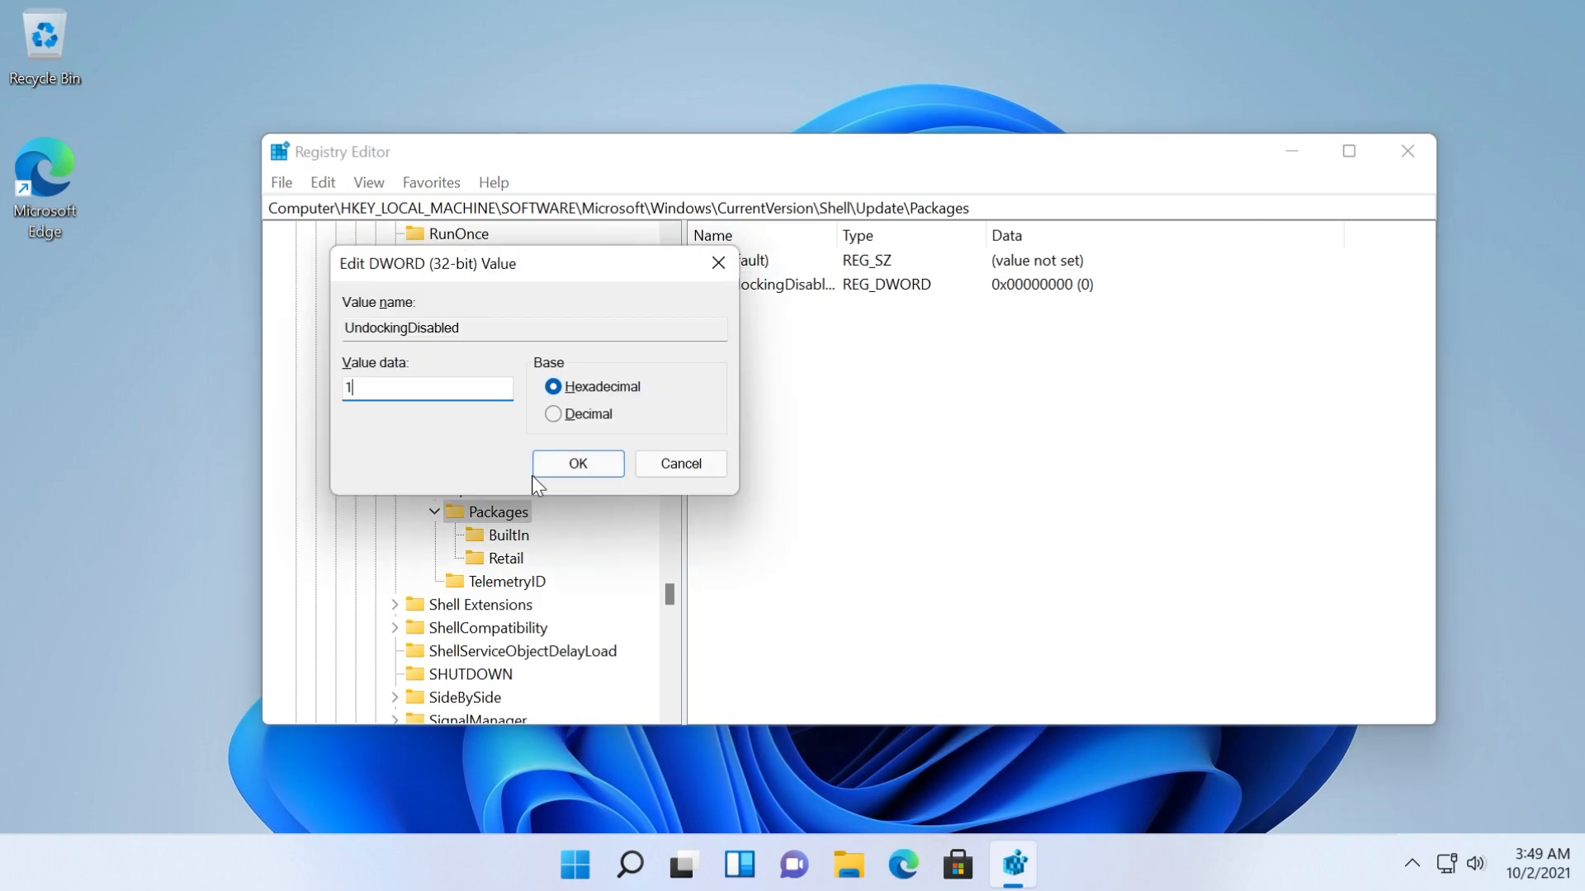
{"action": "left_click", "coordinate": [577, 463]}
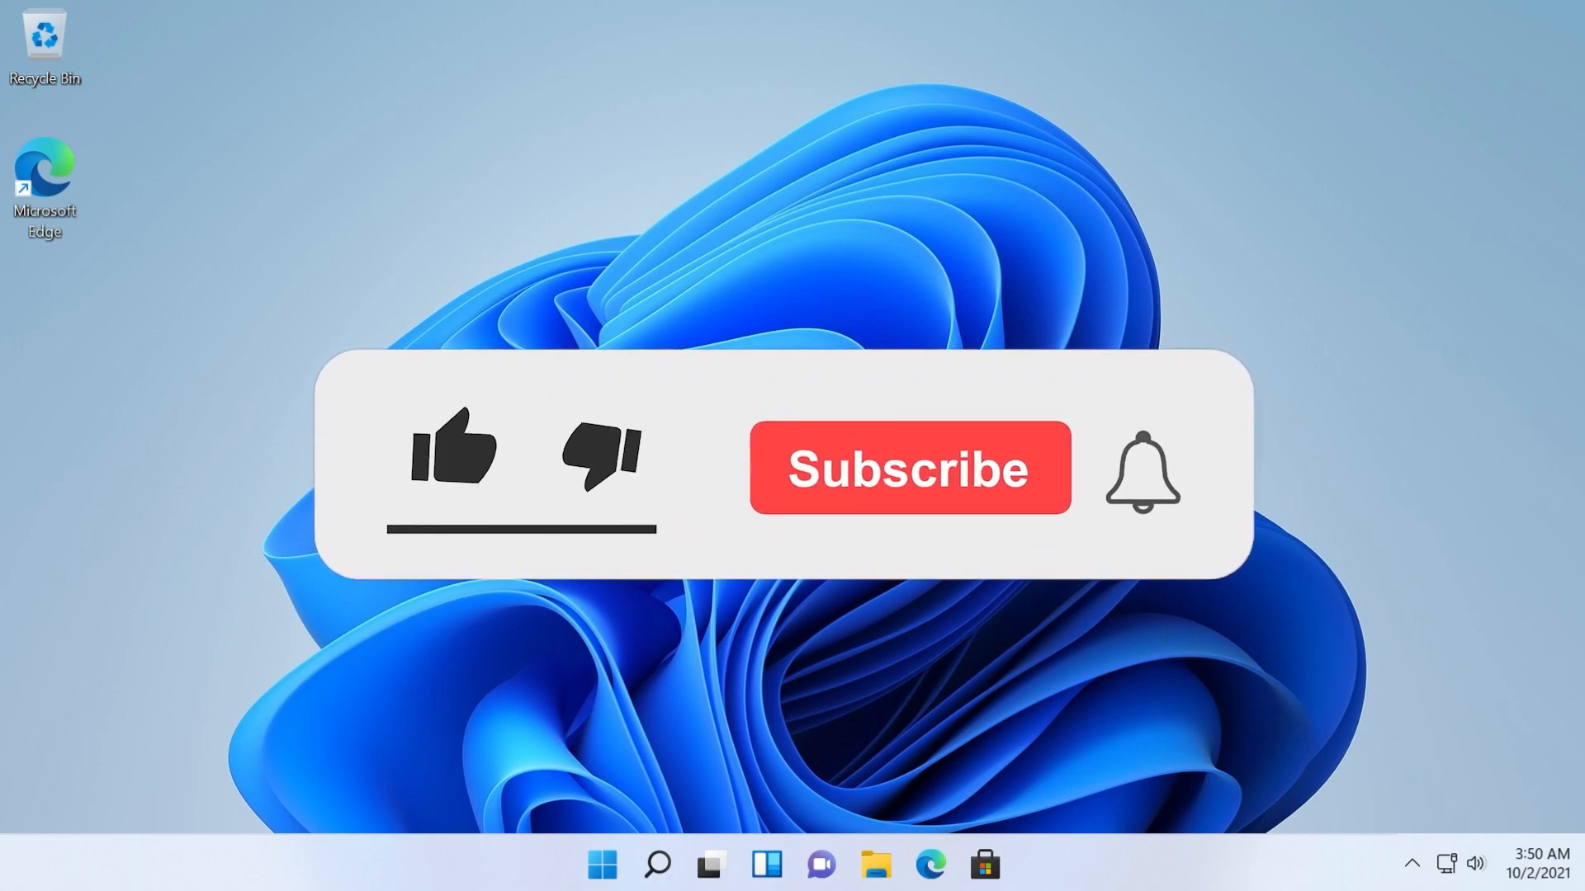
{"action": "left_click", "coordinate": [450, 450]}
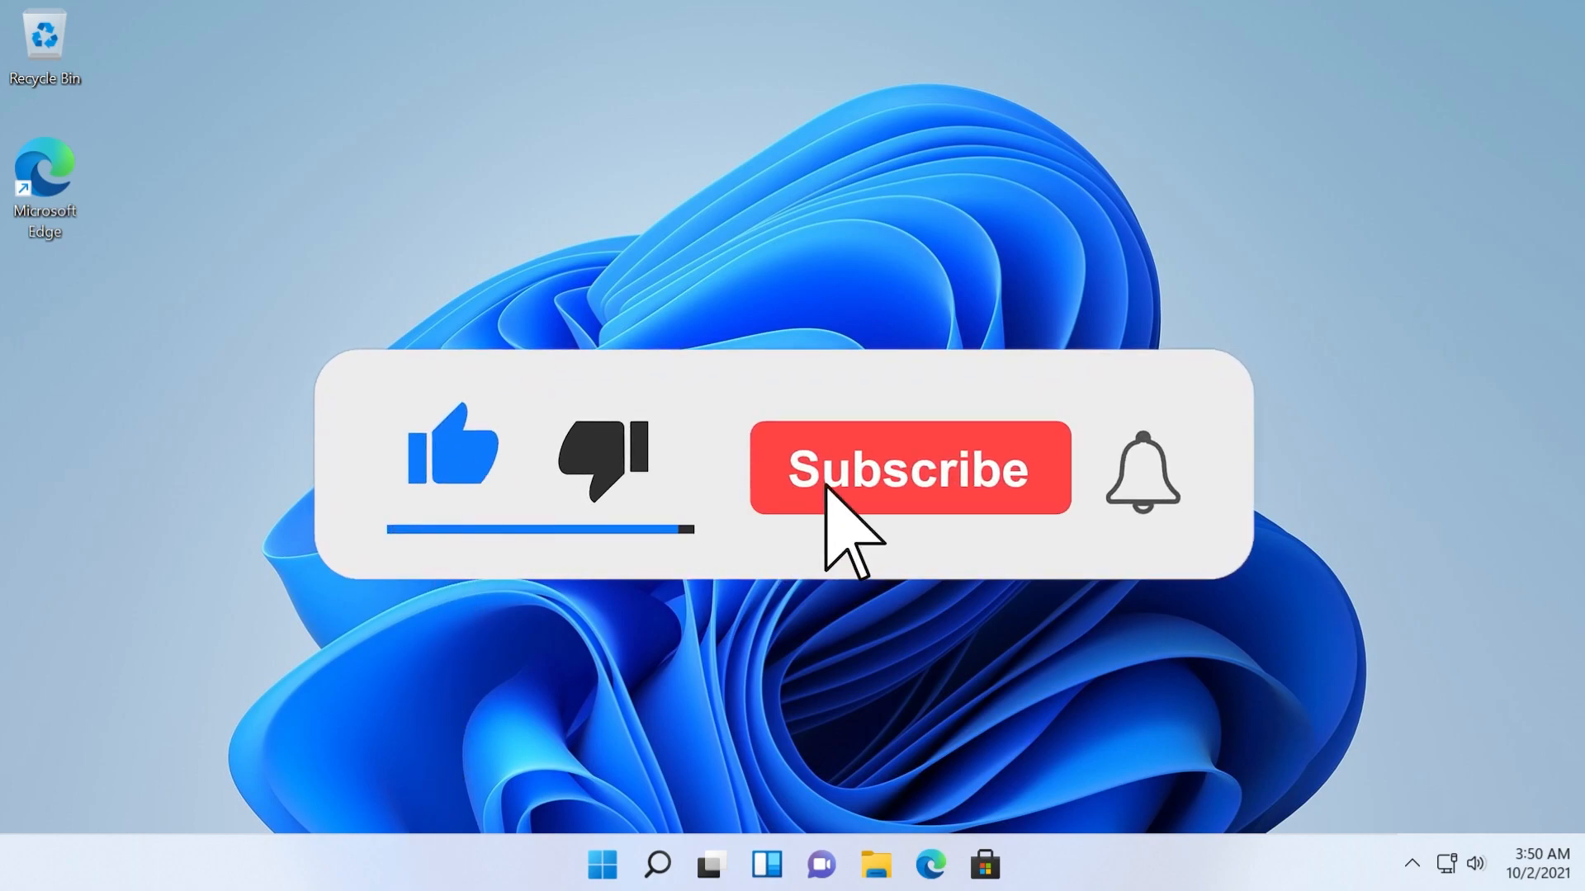